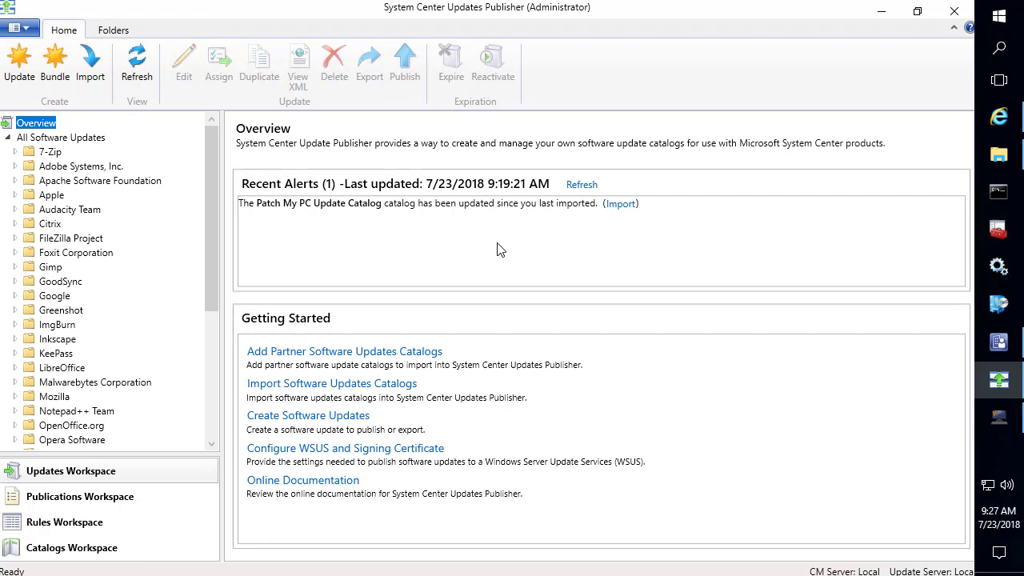
mouse_move(212, 188)
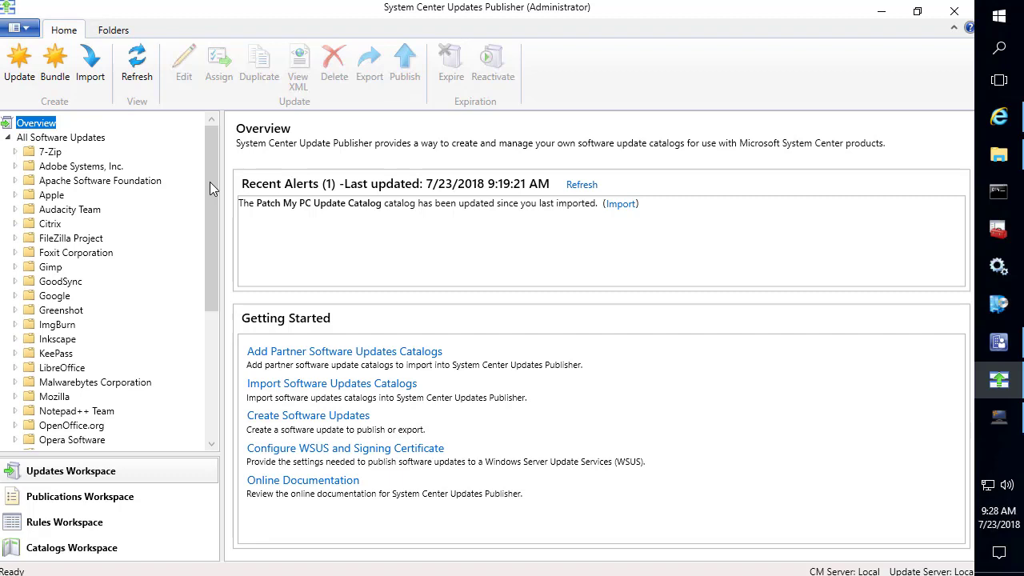
mouse_move(54, 152)
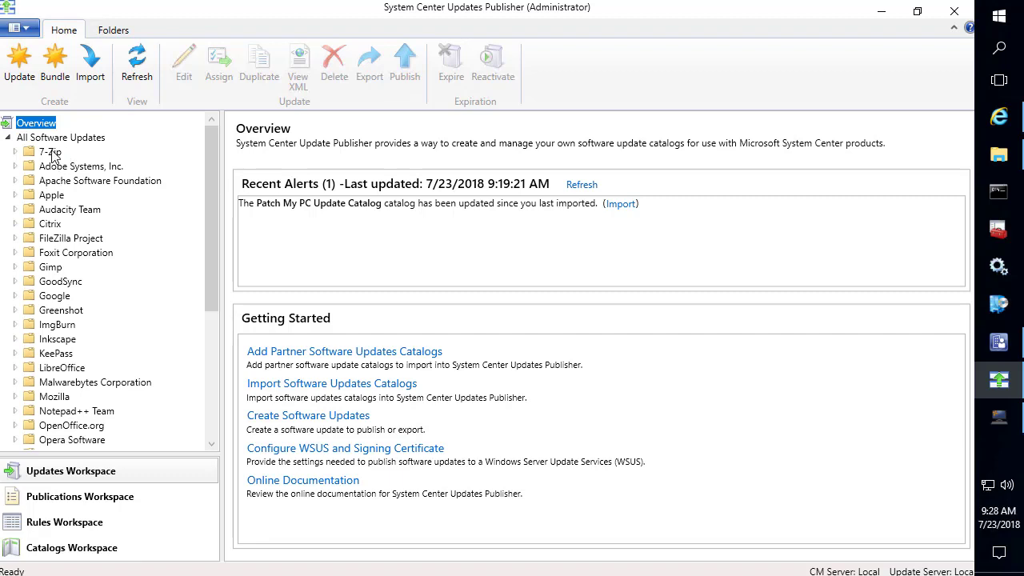
mouse_move(23, 158)
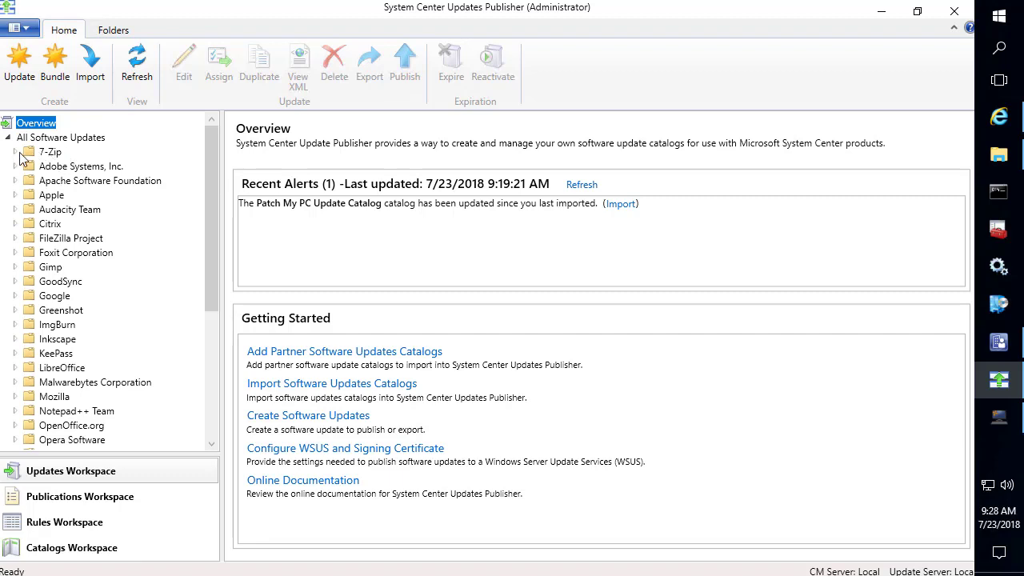
Expand the 7-Zip vendor folder to reveal its 7-Zip product folder.
left_click(12, 152)
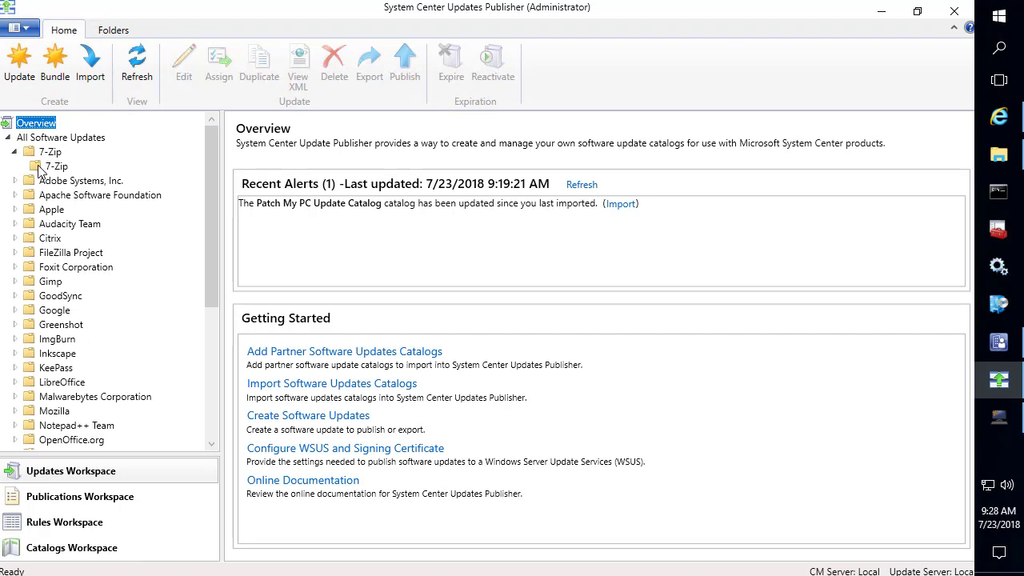
mouse_move(40, 164)
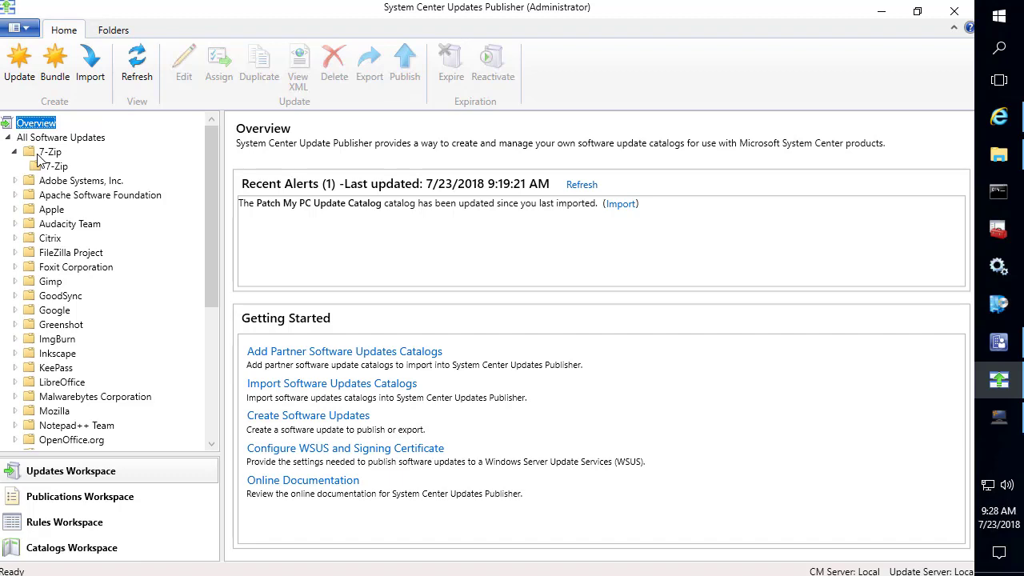
mouse_move(24, 157)
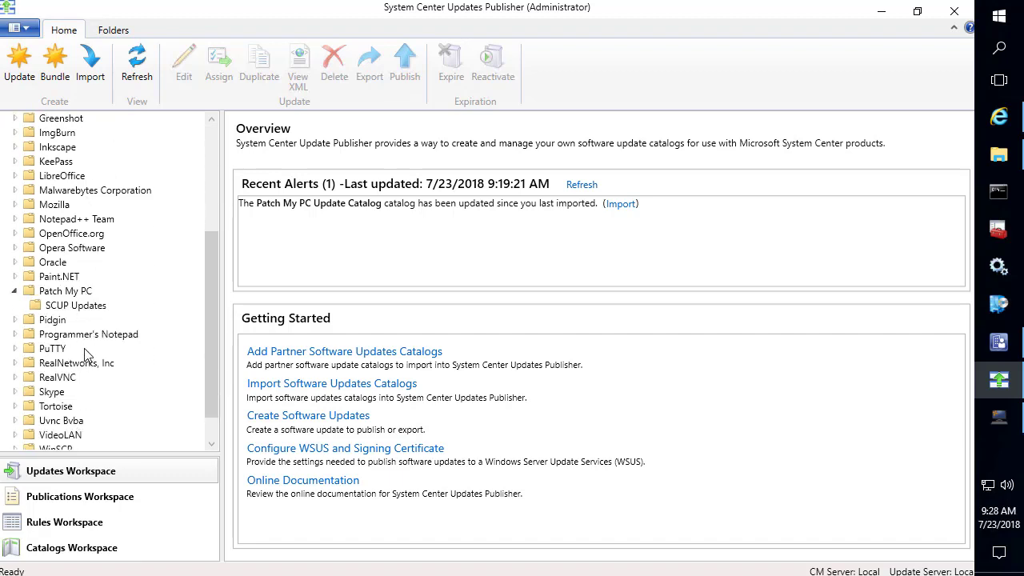
Browse Patch My PC SCUP Updates and an Adobe Acrobat DC update, then list 7-Zip's four updates.
left_click(81, 305)
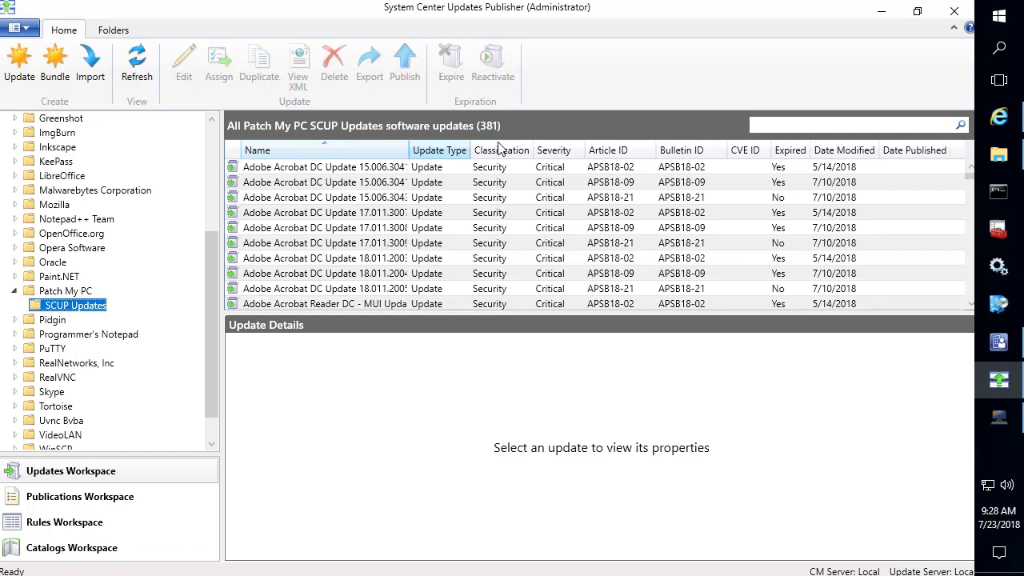
left_click(324, 166)
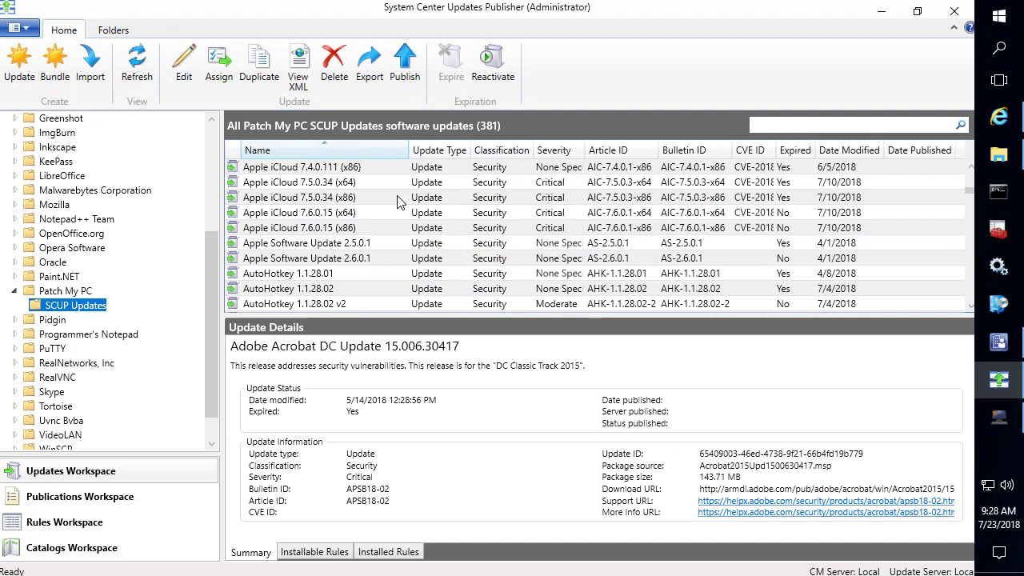
scroll("down", 3)
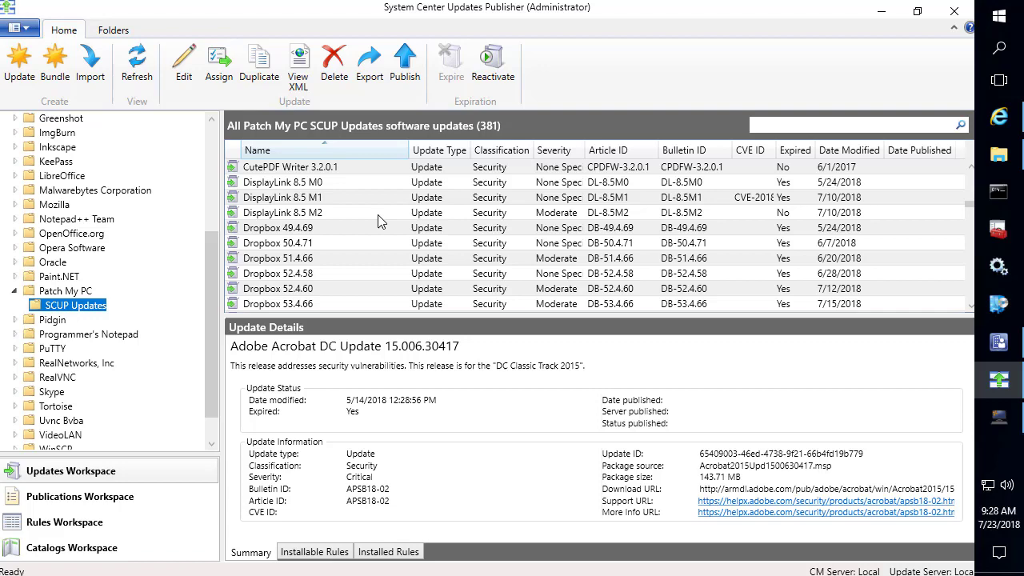
mouse_move(372, 227)
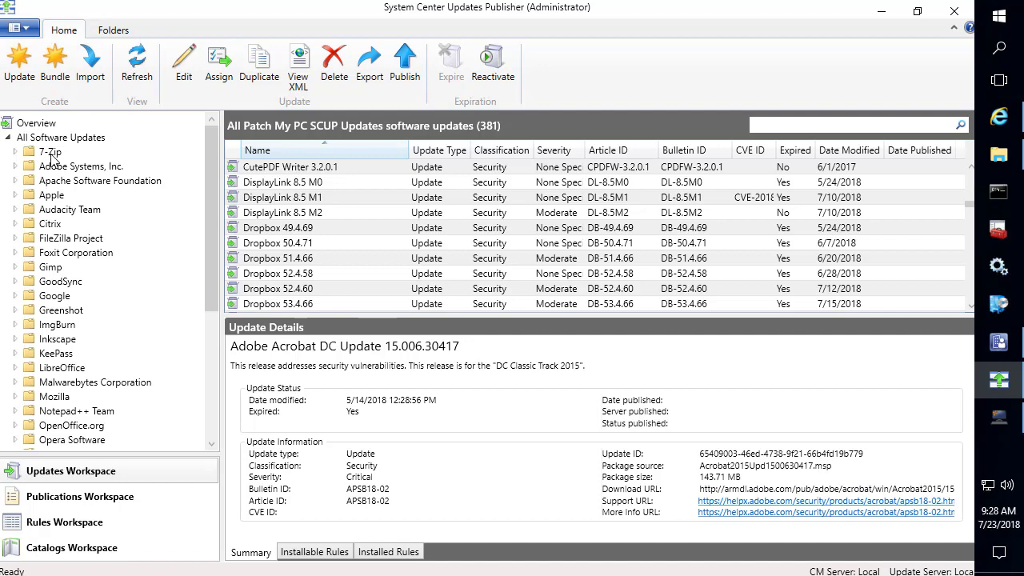
mouse_move(54, 159)
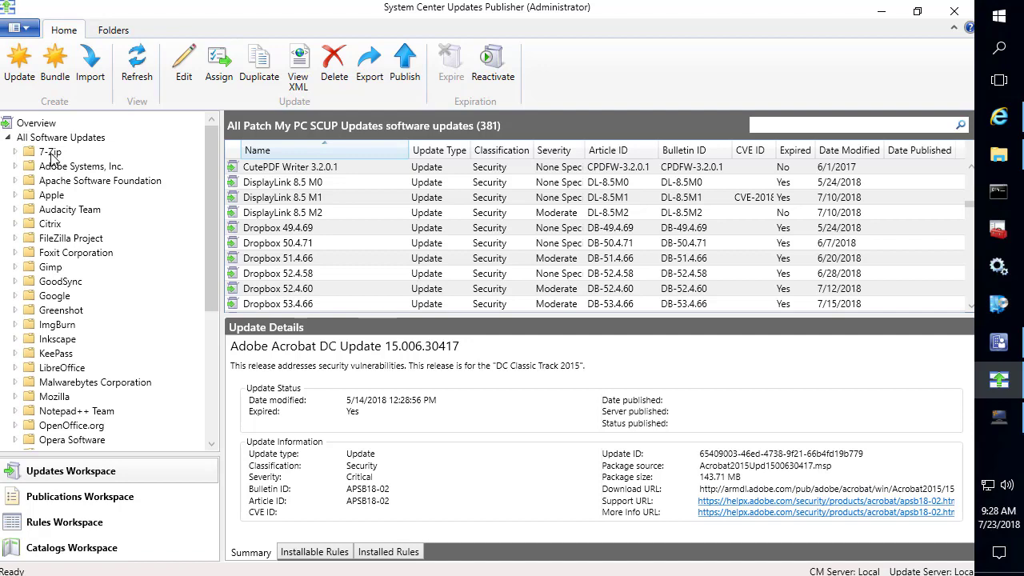
left_click(49, 152)
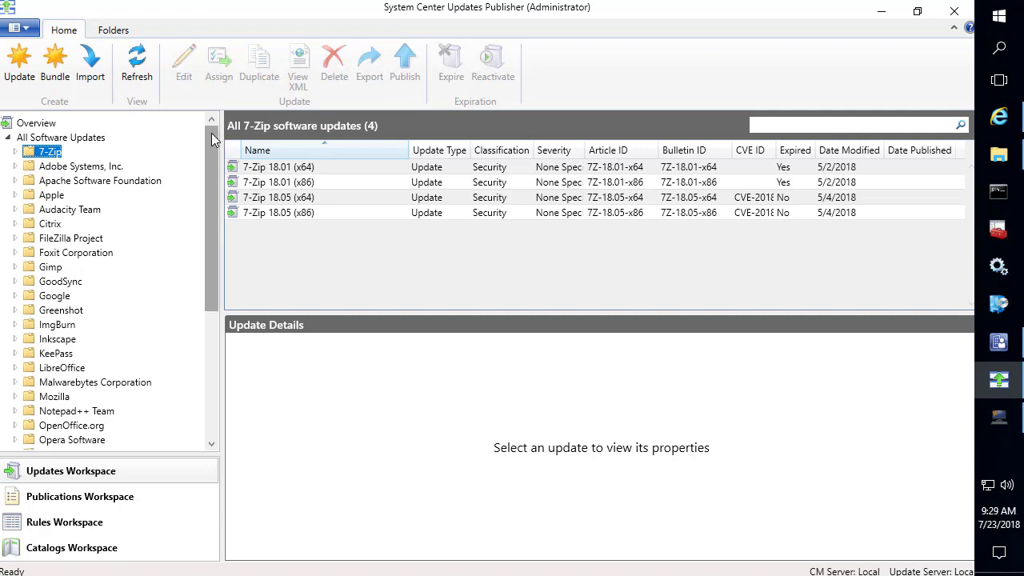
Start the Patch My PC catalog import from Overview alerts and advance to certificate trust.
left_click(36, 122)
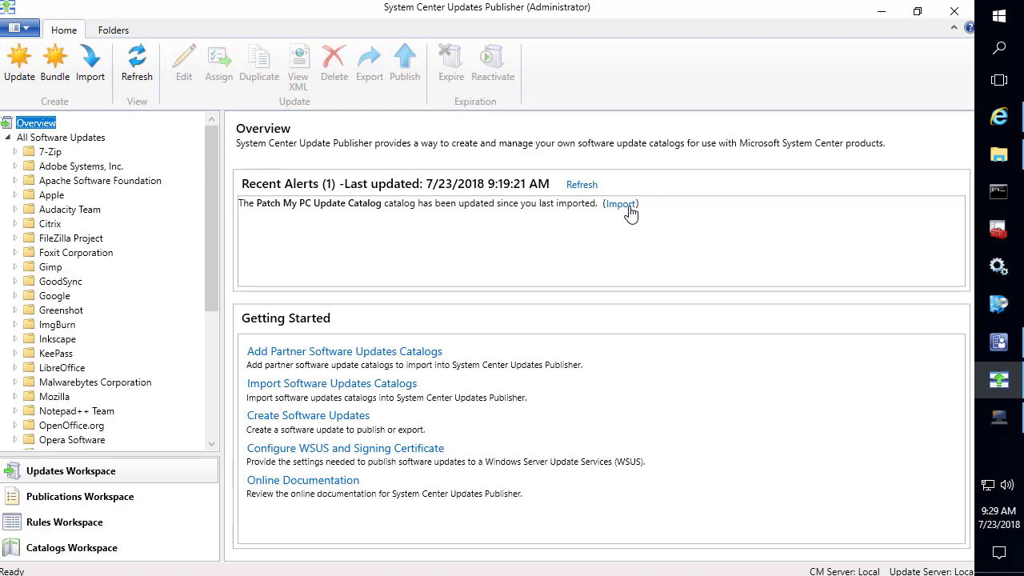
left_click(620, 203)
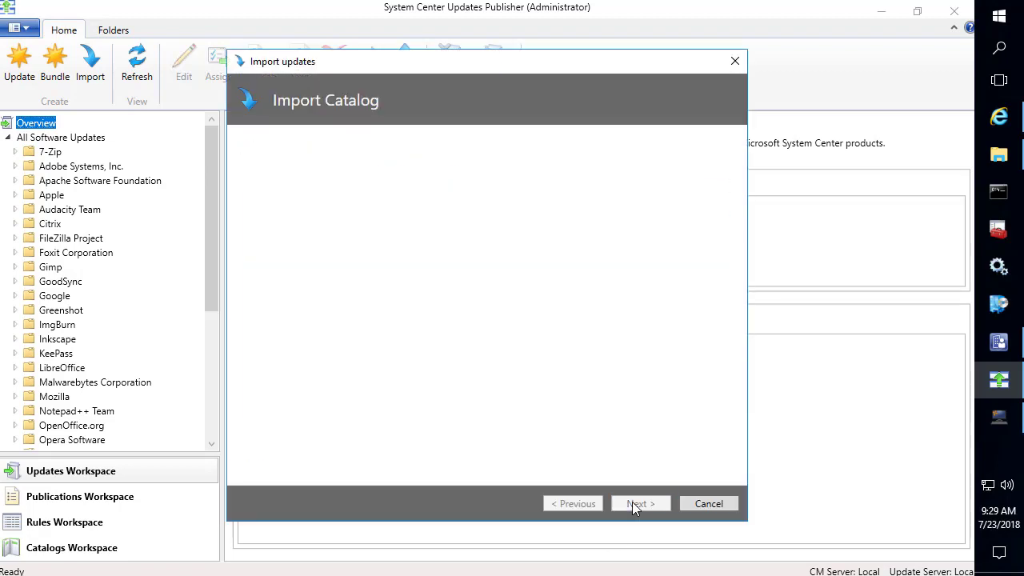
left_click(640, 503)
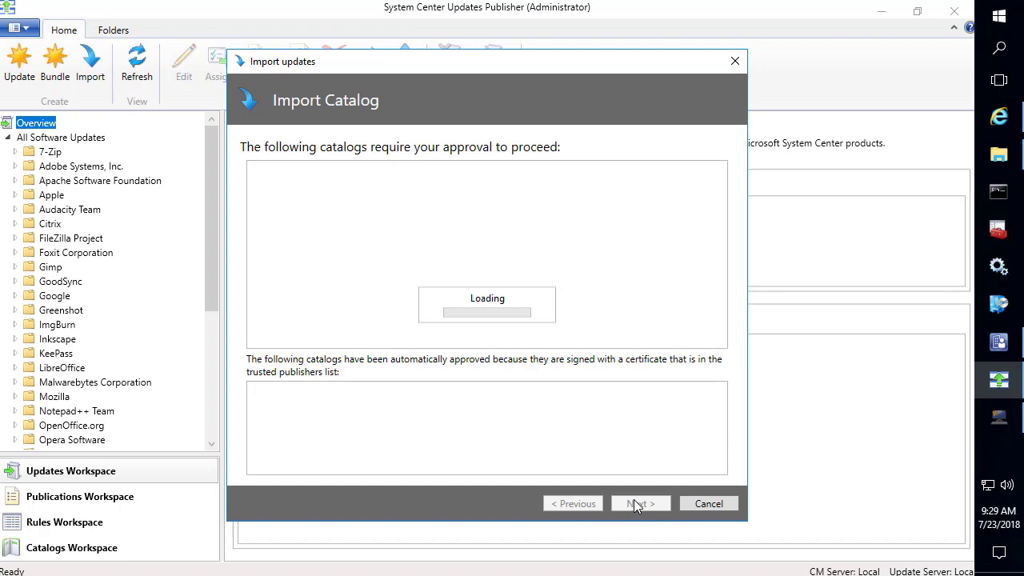
left_click(640, 503)
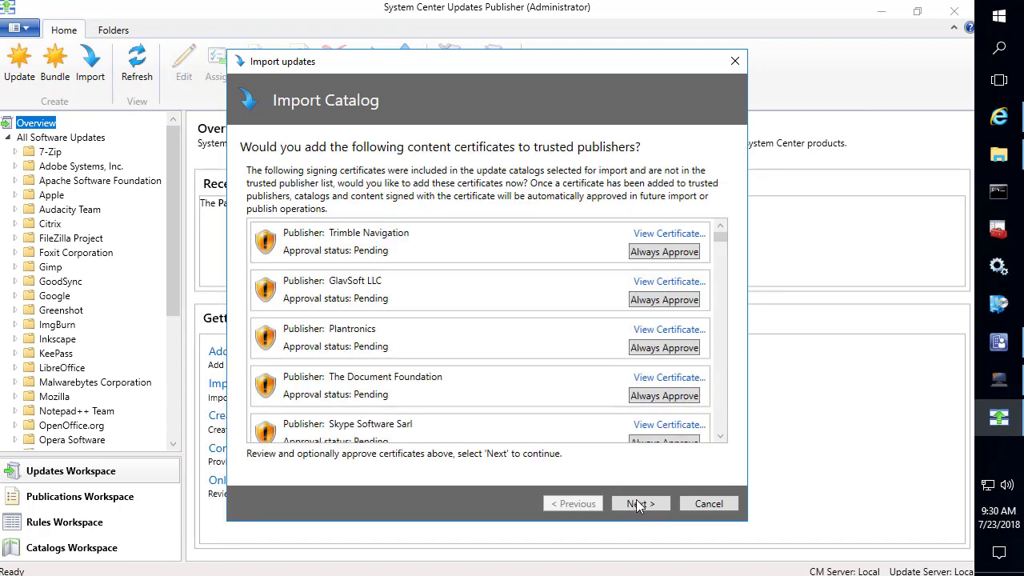
mouse_move(640, 508)
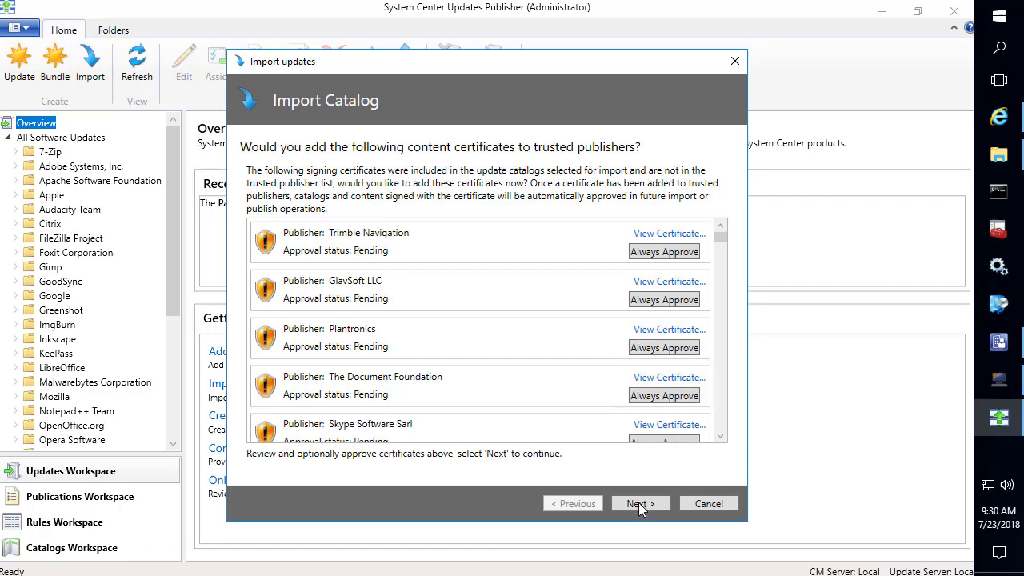
Skip certificate approval and overwrite all duplicates with Yes to All, importing 260 updates.
left_click(640, 503)
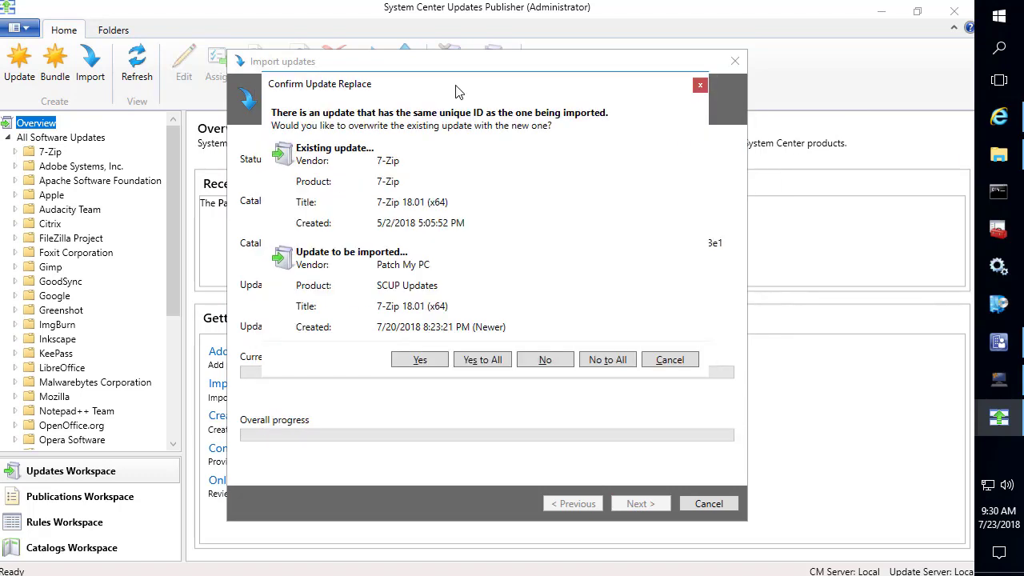
mouse_move(456, 149)
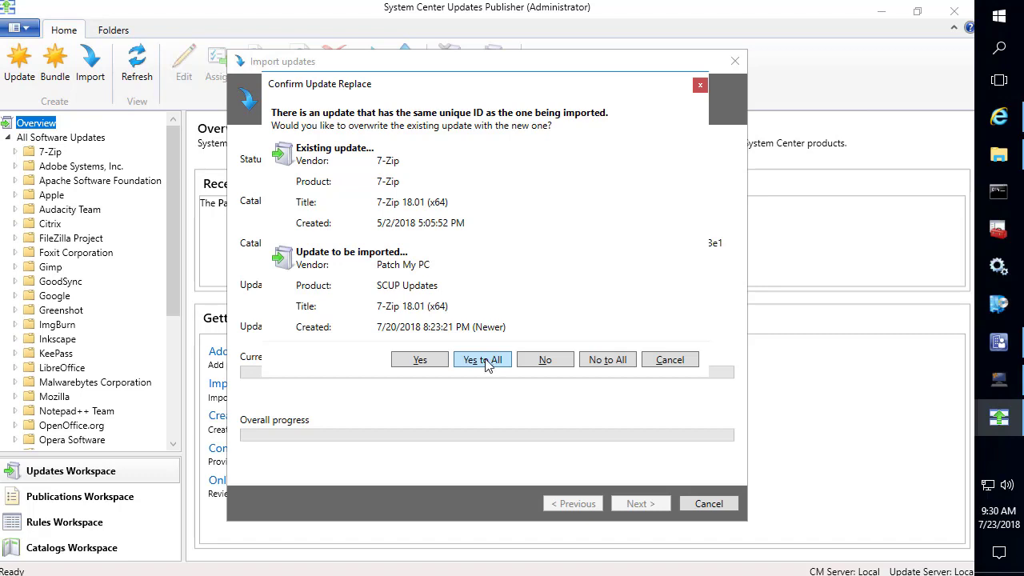
left_click(483, 360)
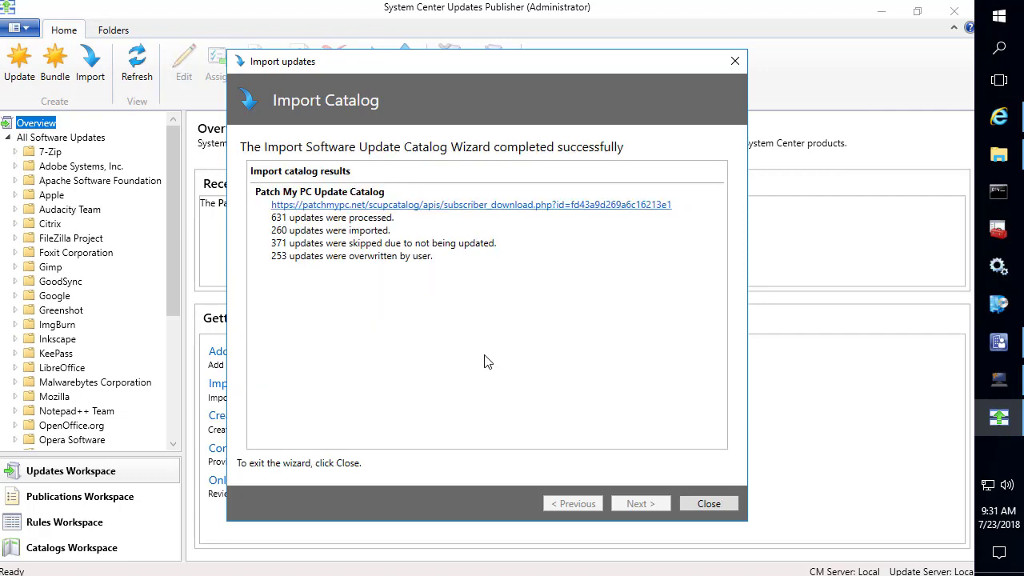
mouse_move(332, 234)
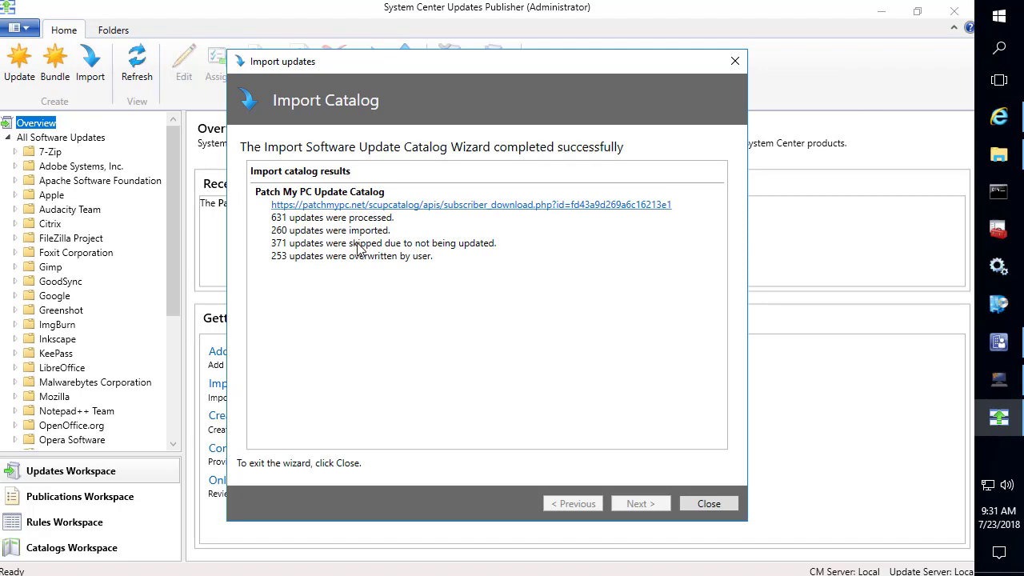
mouse_move(713, 515)
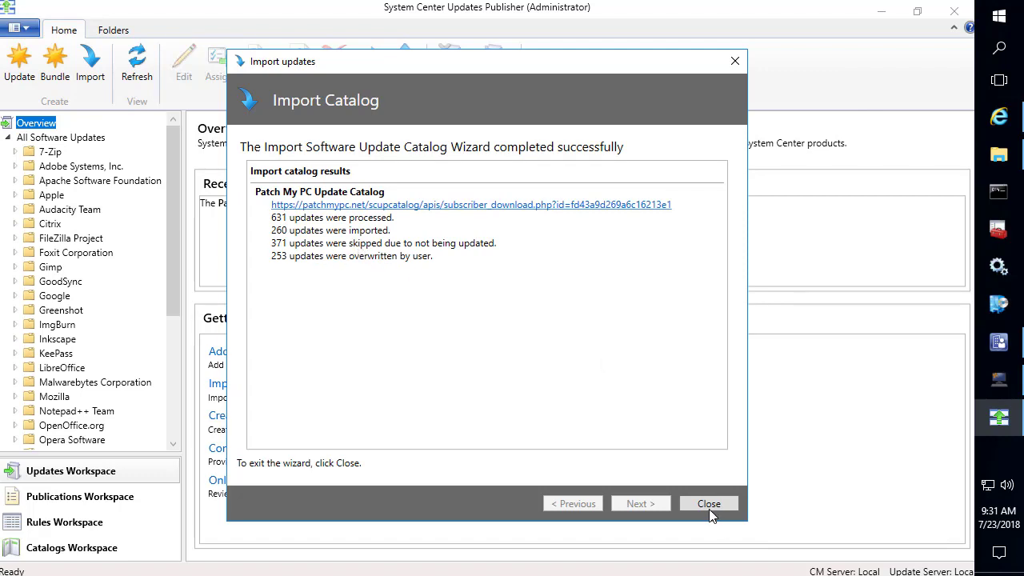
Close the import wizard and browse all updates, including Adobe Systems' Shockwave product.
left_click(707, 503)
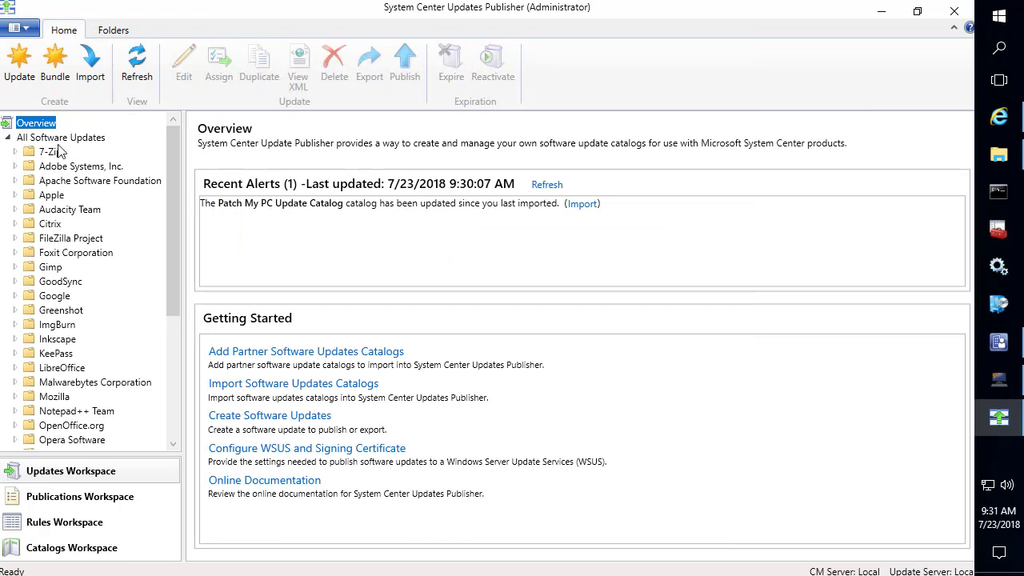
left_click(61, 137)
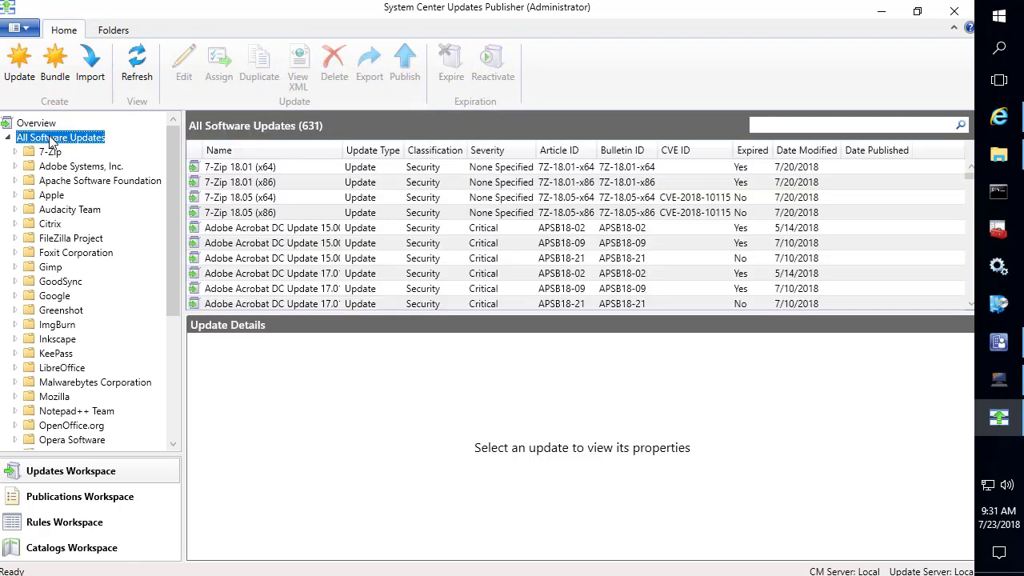
left_click(50, 151)
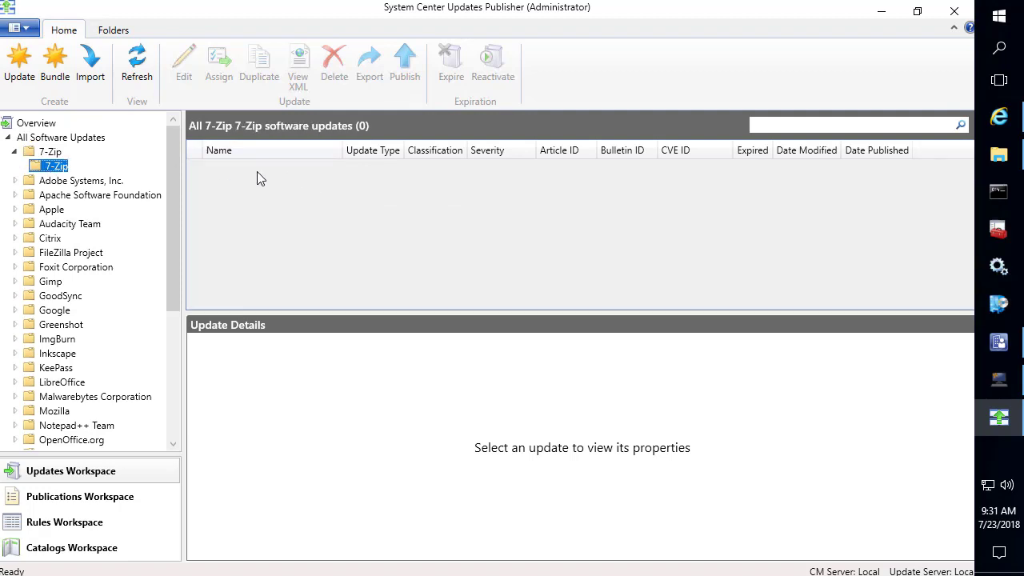
left_click(80, 180)
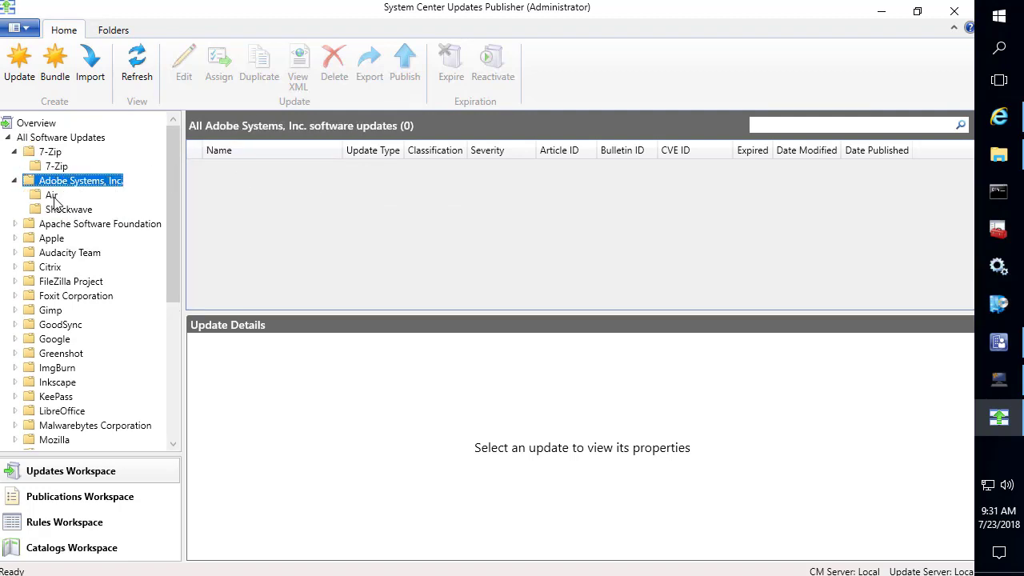
left_click(69, 209)
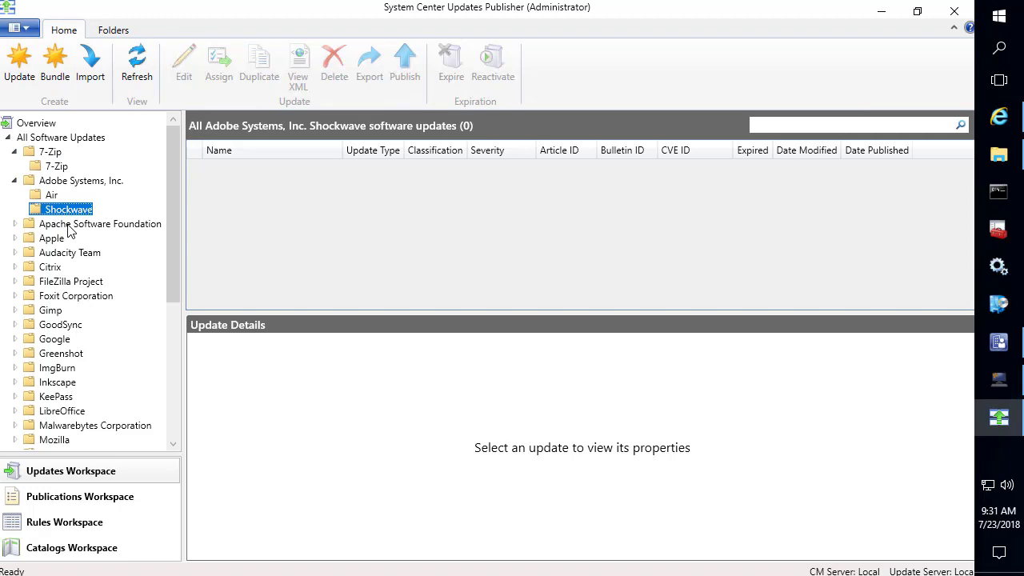
mouse_move(70, 233)
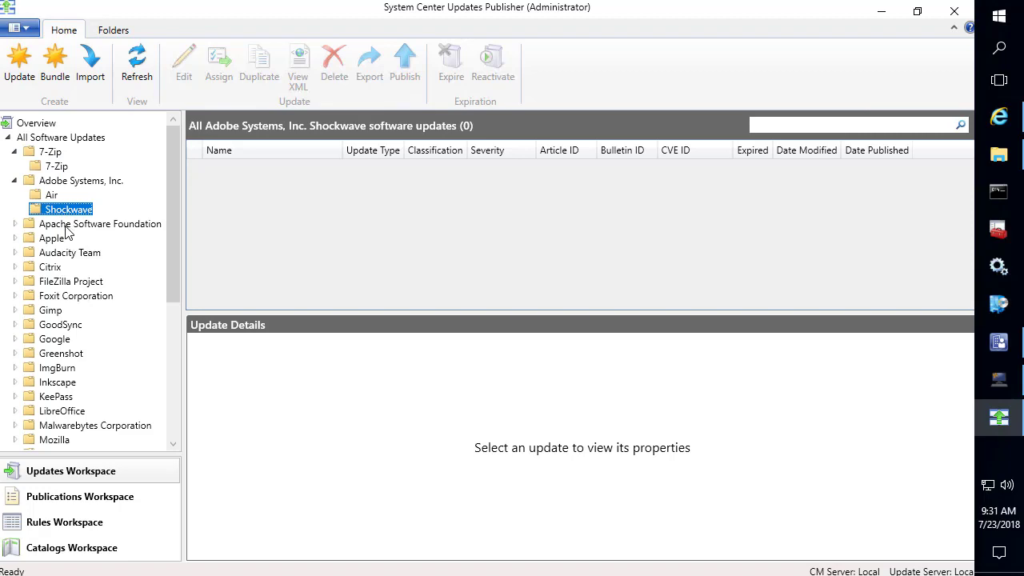
mouse_move(697, 185)
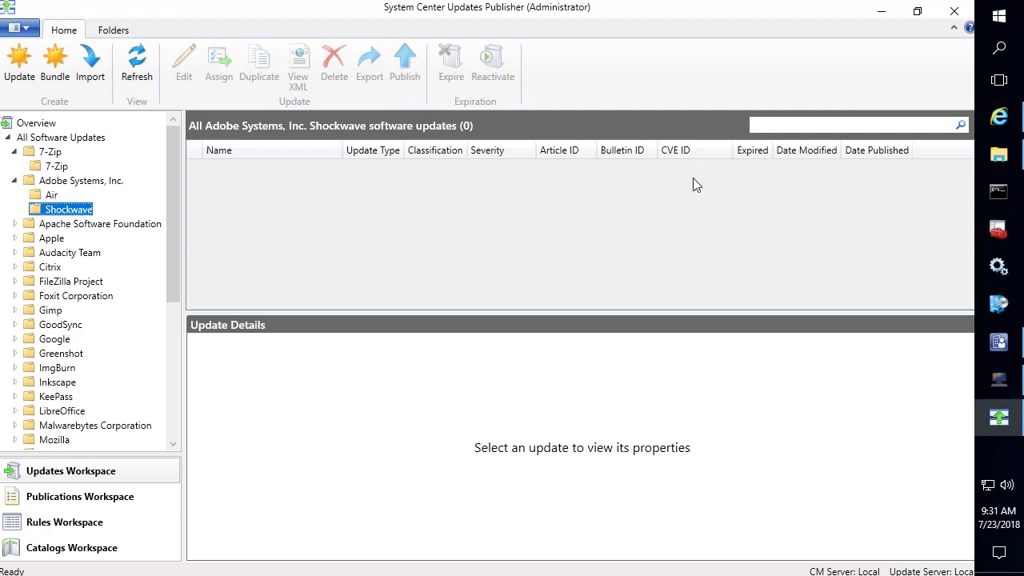
mouse_move(274, 224)
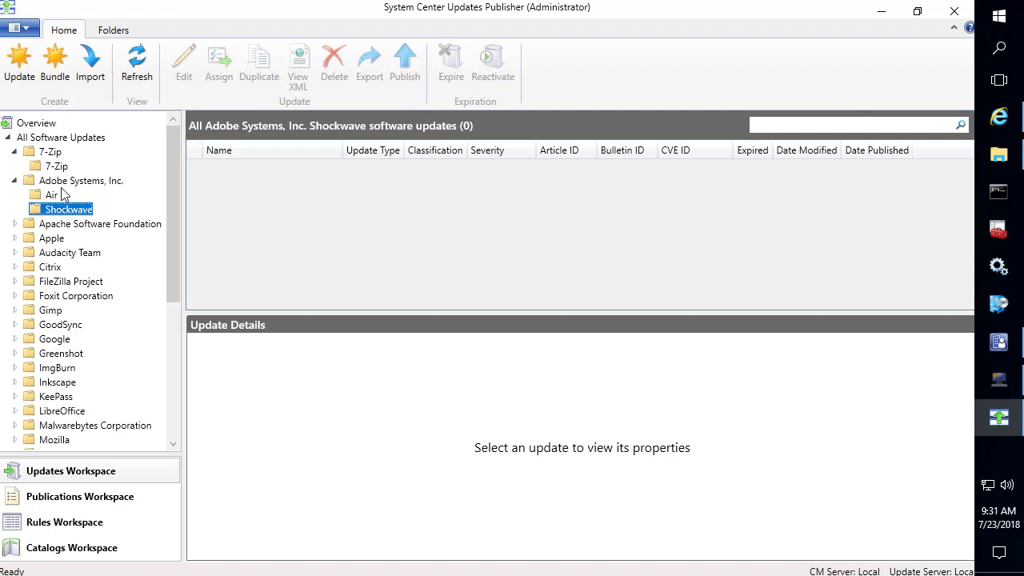
Collapse Adobe Systems and view the Patch My PC SCUP Updates list.
left_click(80, 180)
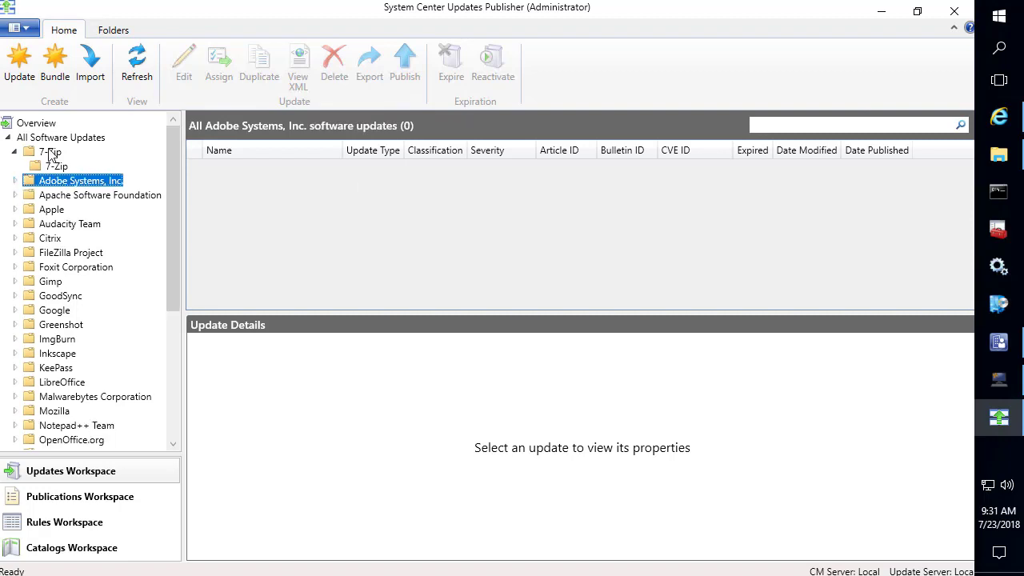
right_click(51, 152)
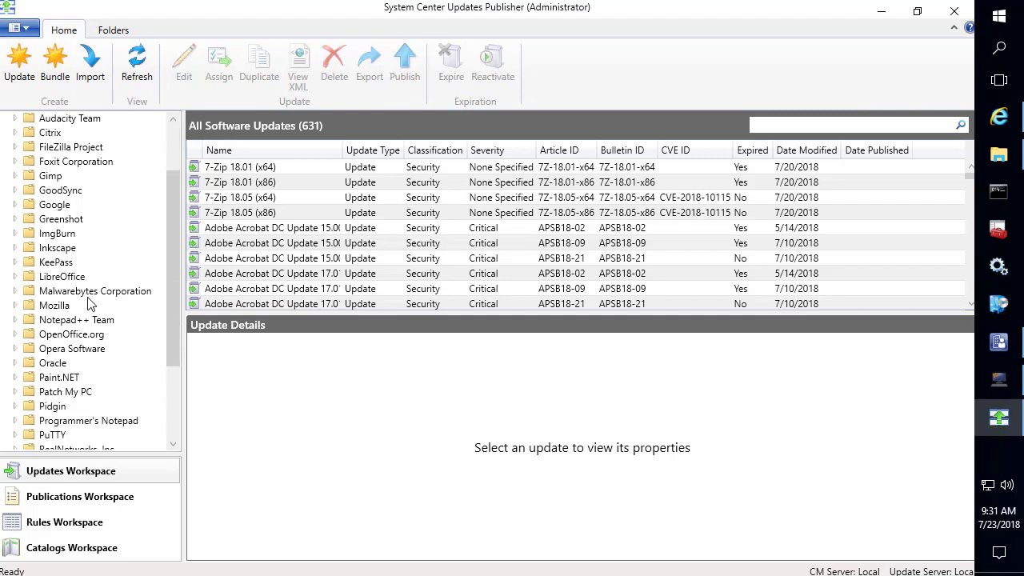
left_click(66, 391)
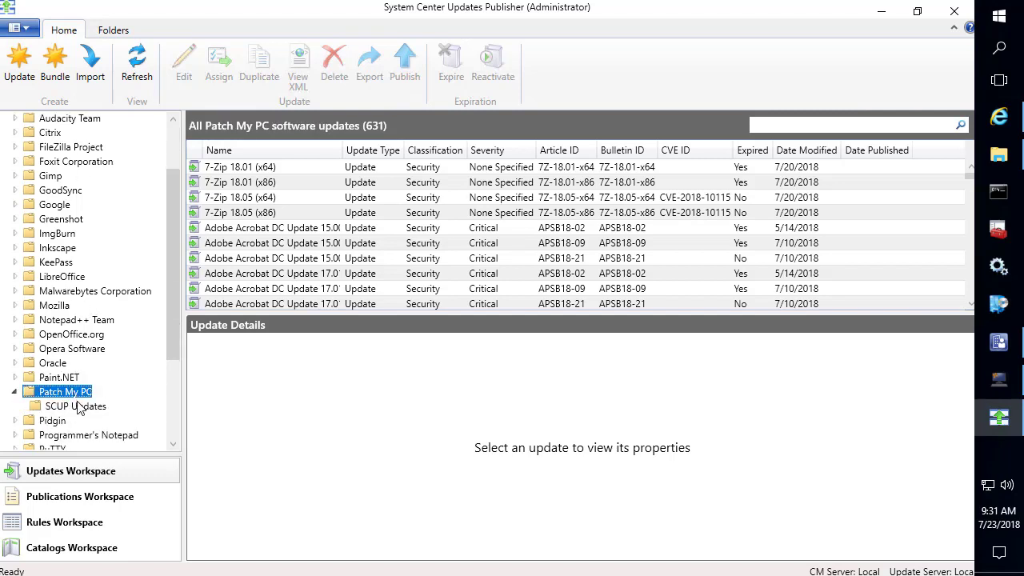
left_click(76, 406)
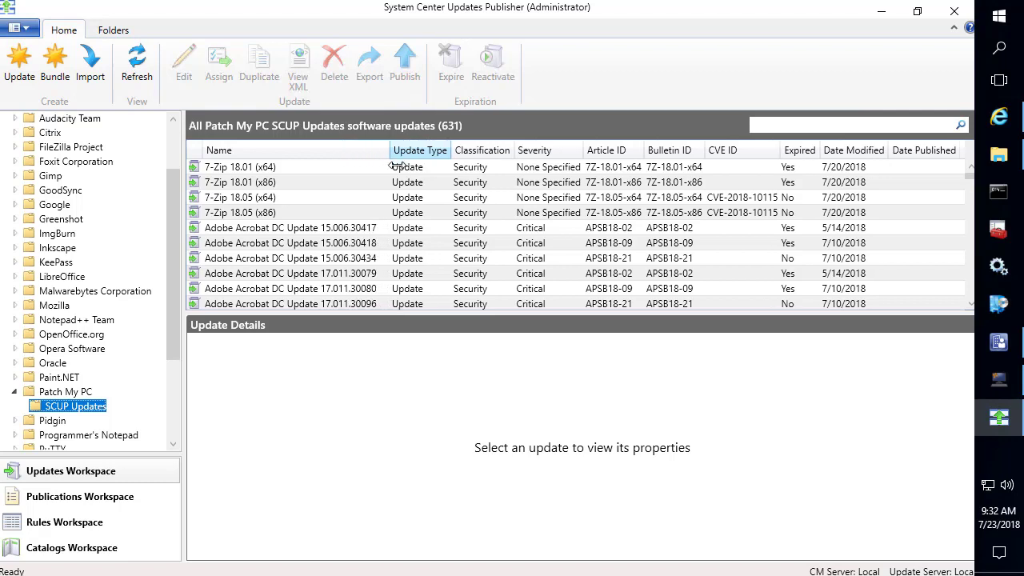
Delete the empty Google vendor and its products.
left_click(54, 204)
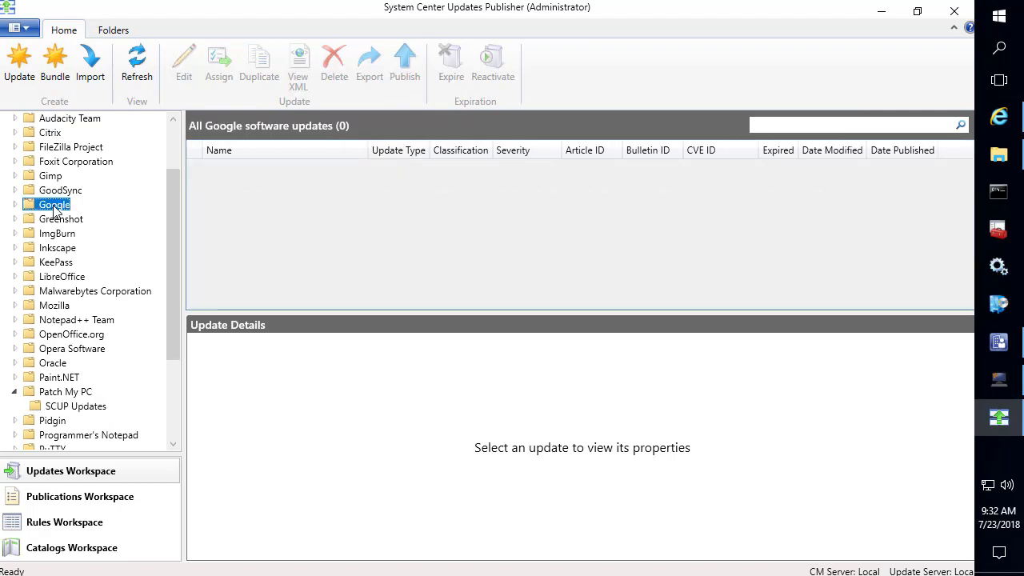
left_click(333, 63)
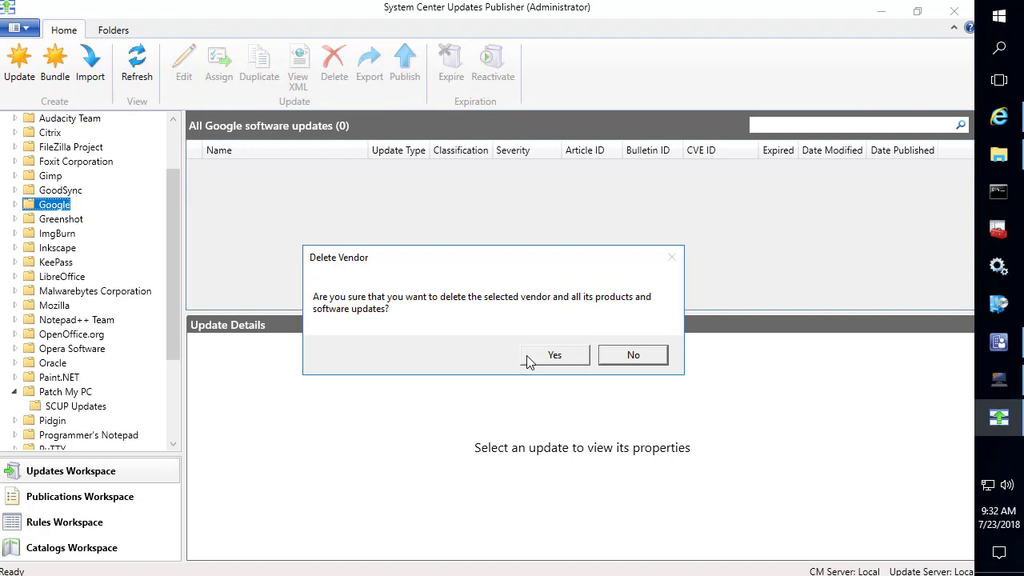
left_click(555, 355)
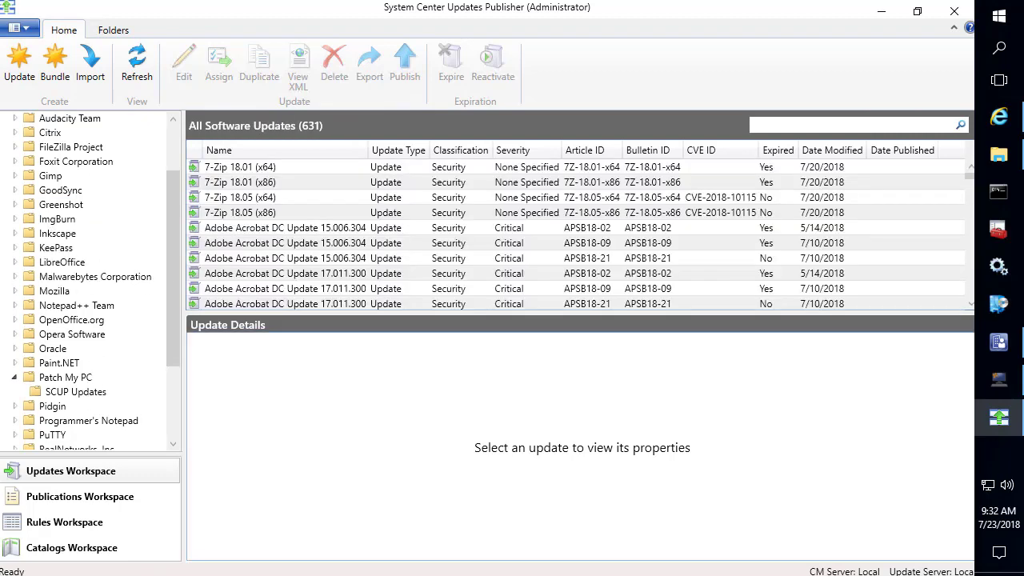
mouse_move(722, 466)
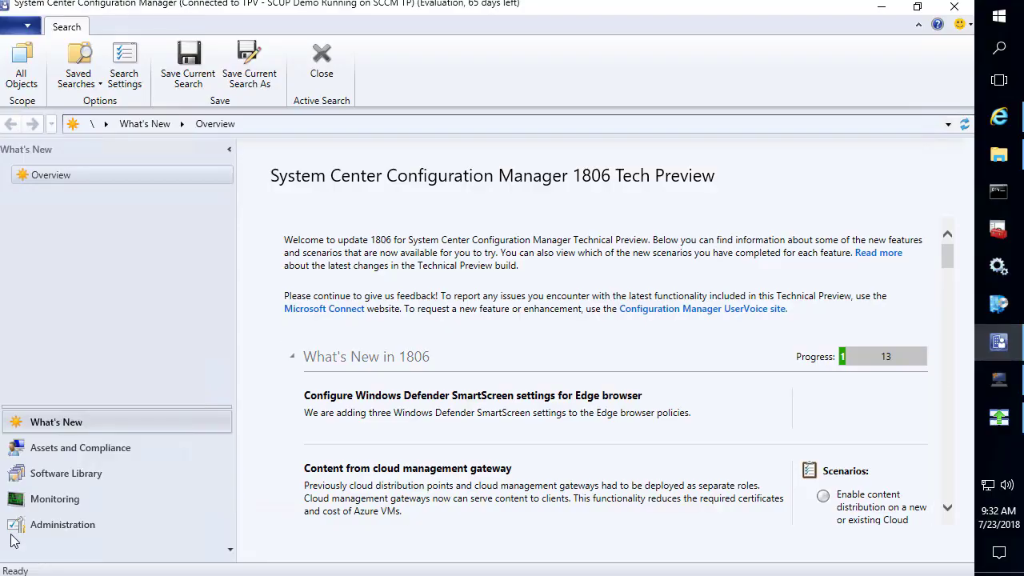
Check the primary site's Software Update Point component settings in Configuration Manager.
left_click(62, 524)
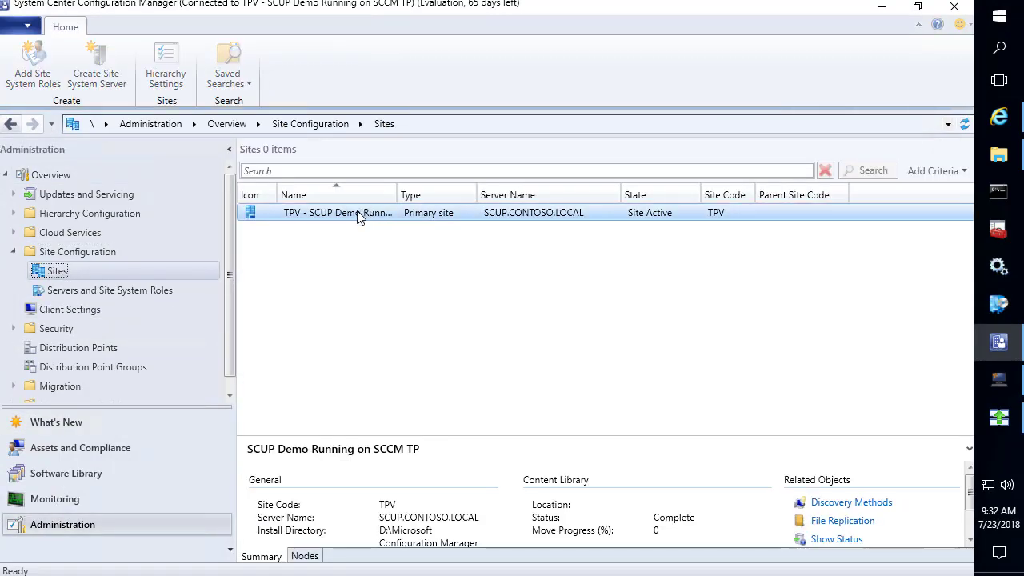
right_click(360, 212)
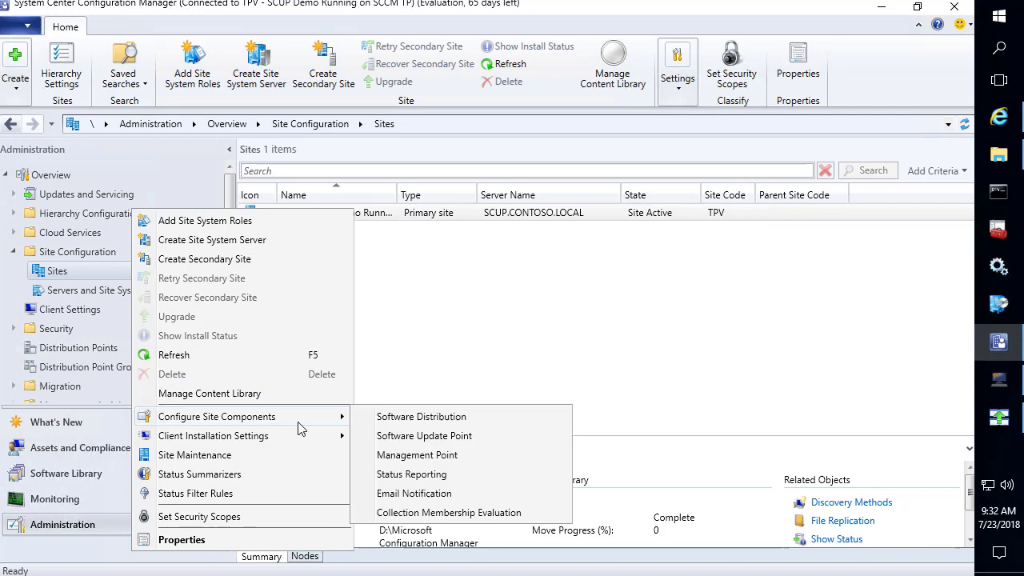
left_click(440, 136)
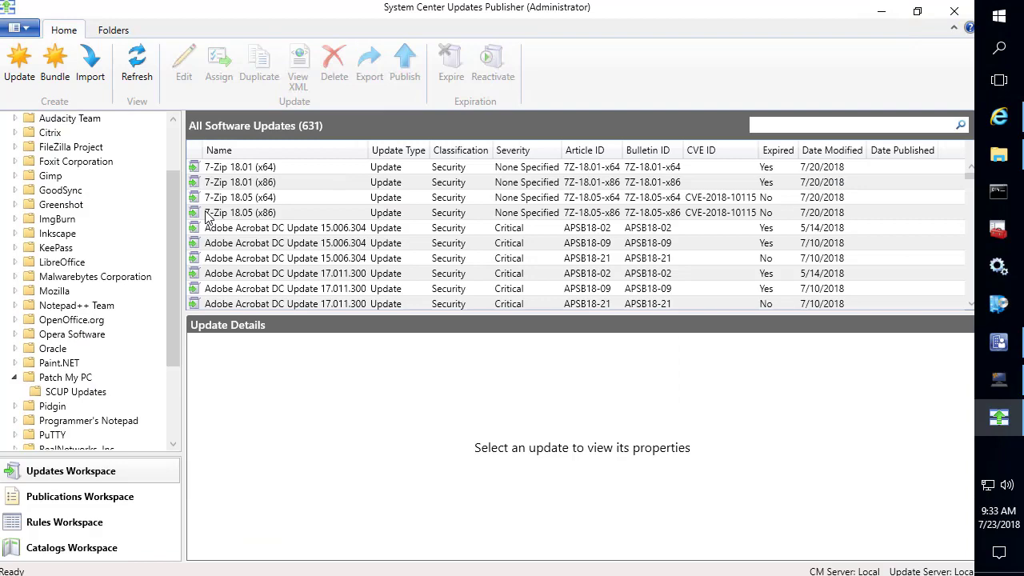
View details of the 7-Zip 18.05 (x86) and Adobe Acrobat DC 15.006.30417 updates.
left_click(240, 212)
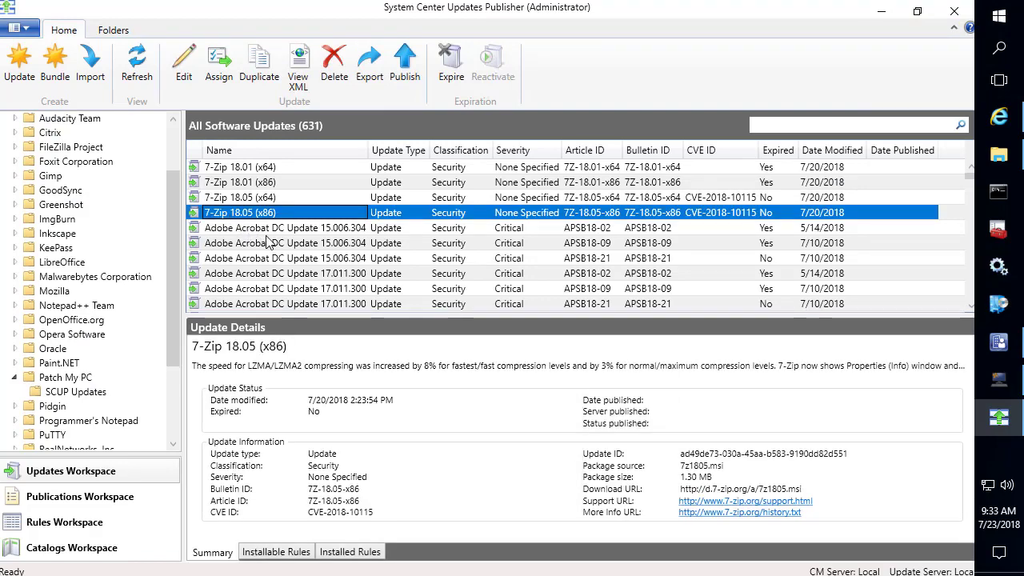
left_click(284, 227)
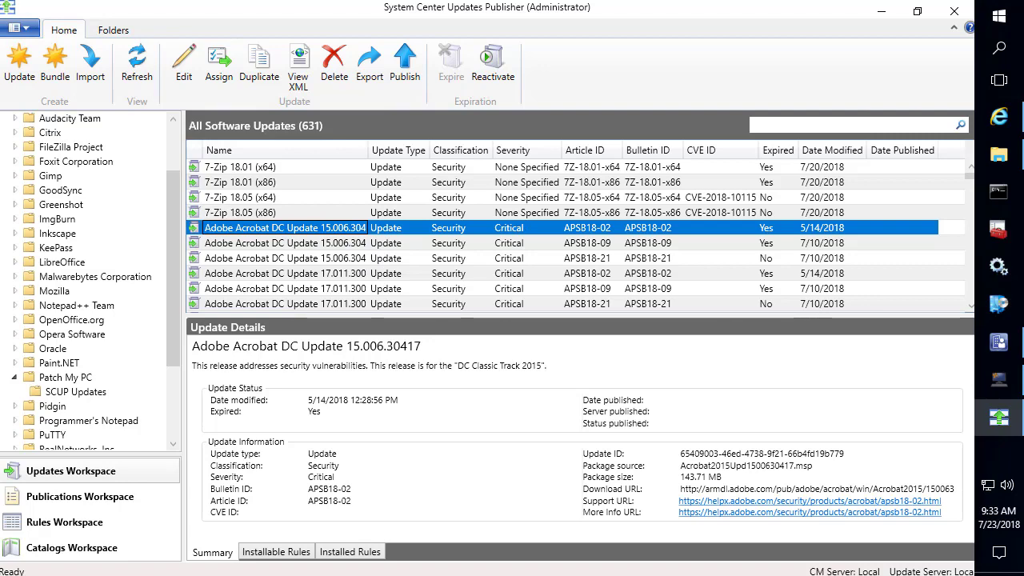
mouse_move(689, 249)
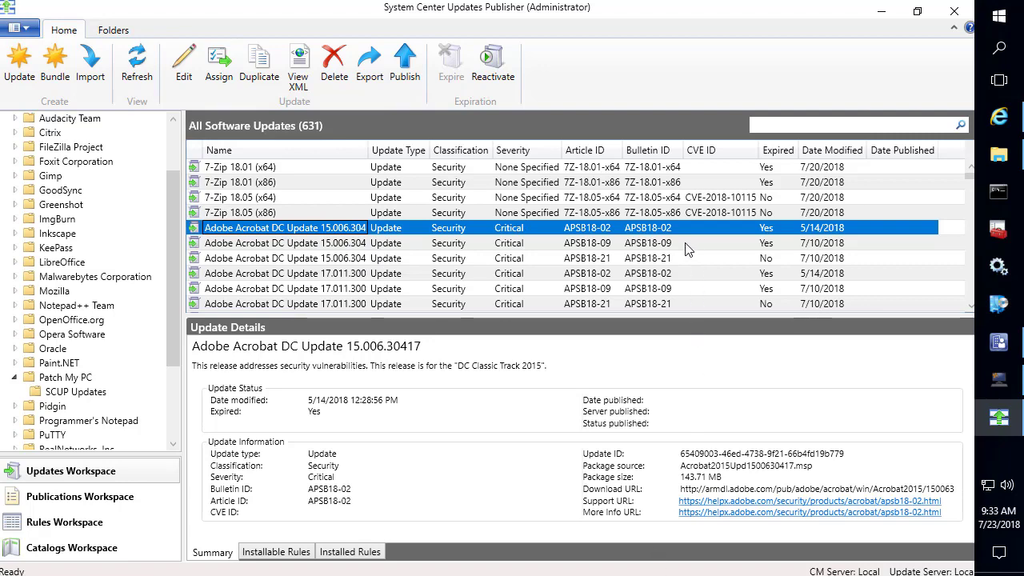
mouse_move(920, 324)
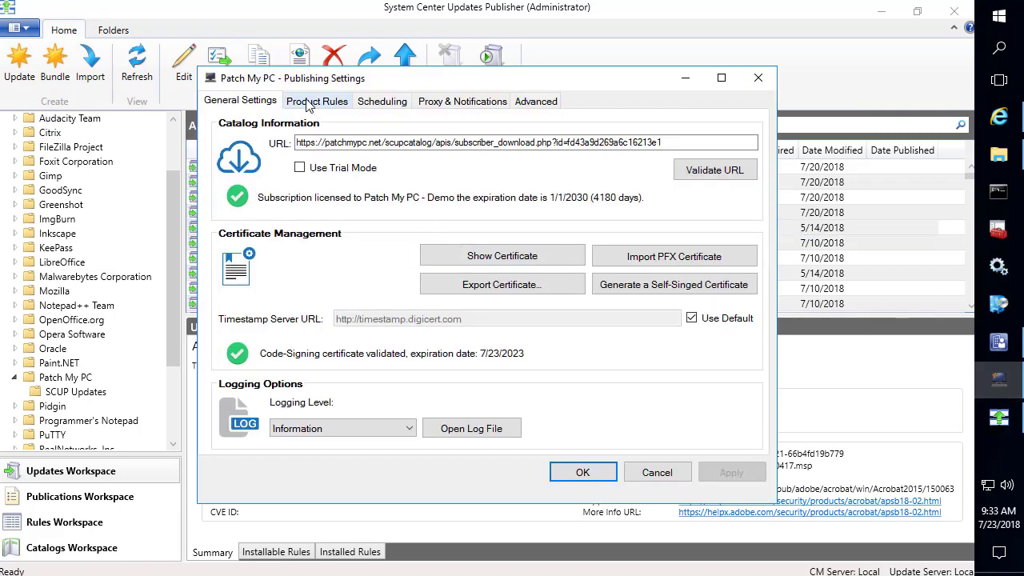
Scroll through the vendors and products on Patch My PC Publisher's Product Rules tab.
left_click(317, 101)
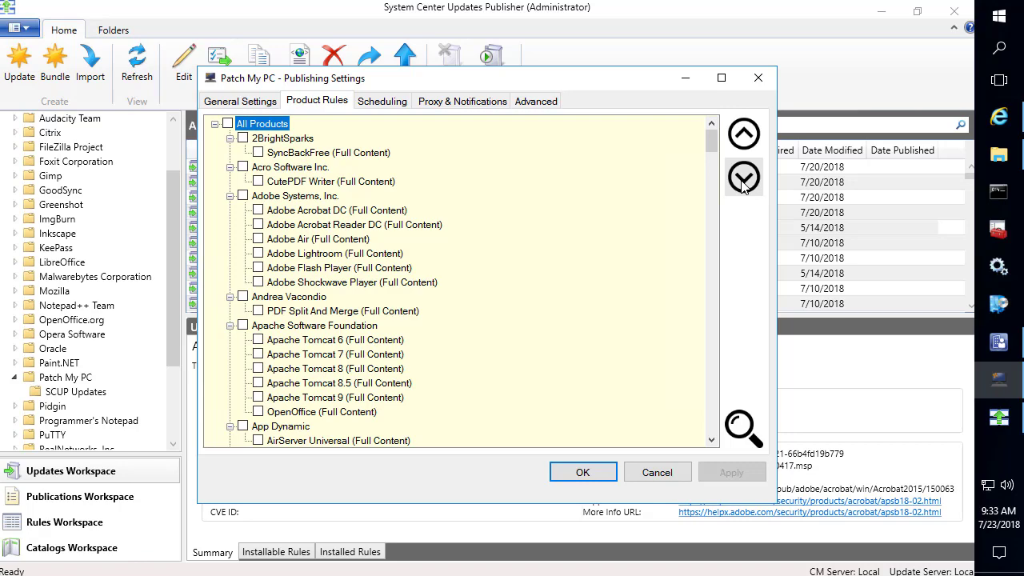
mouse_move(516, 215)
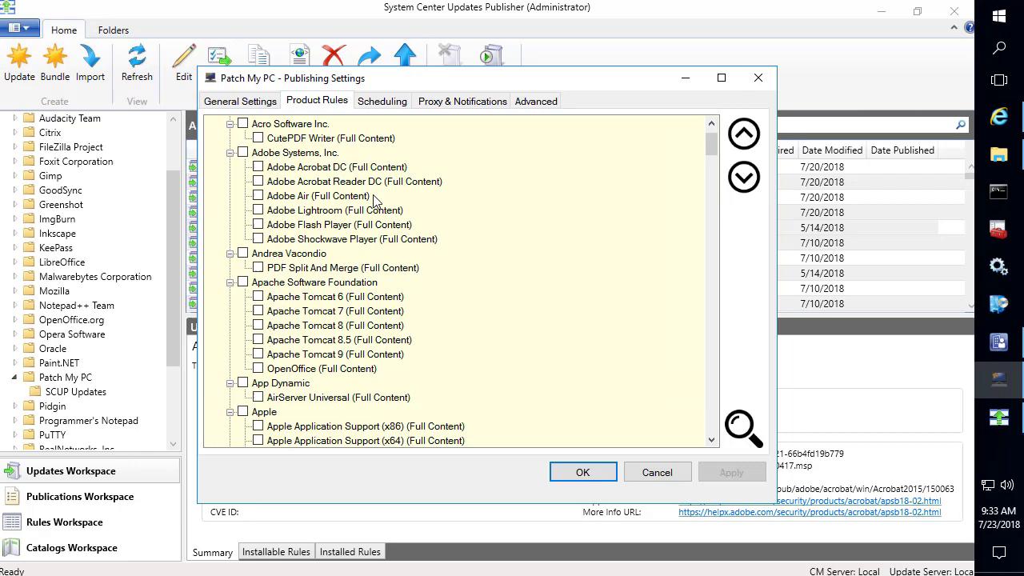
scroll("down", 3)
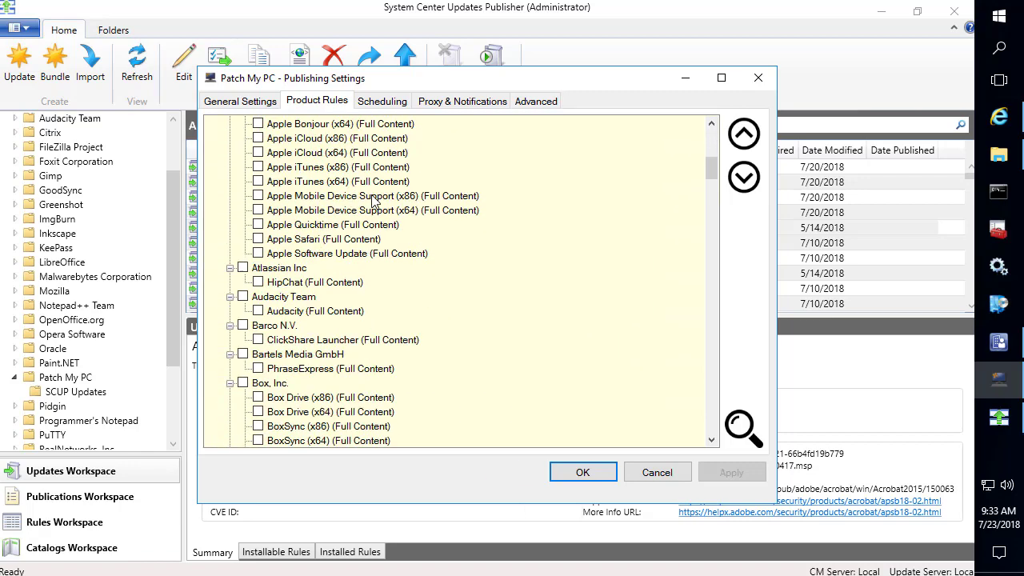
scroll("down", 3)
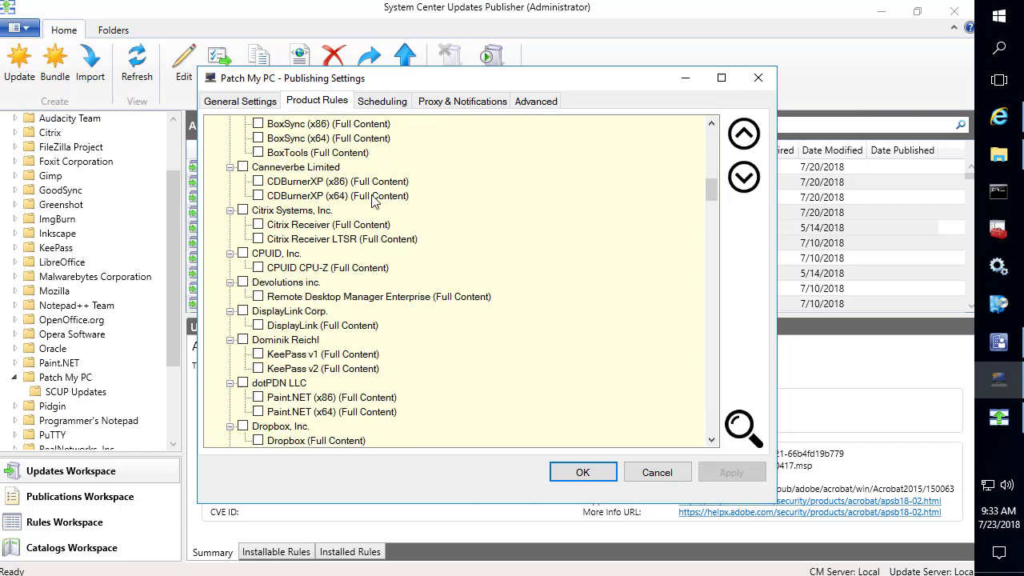
mouse_move(280, 216)
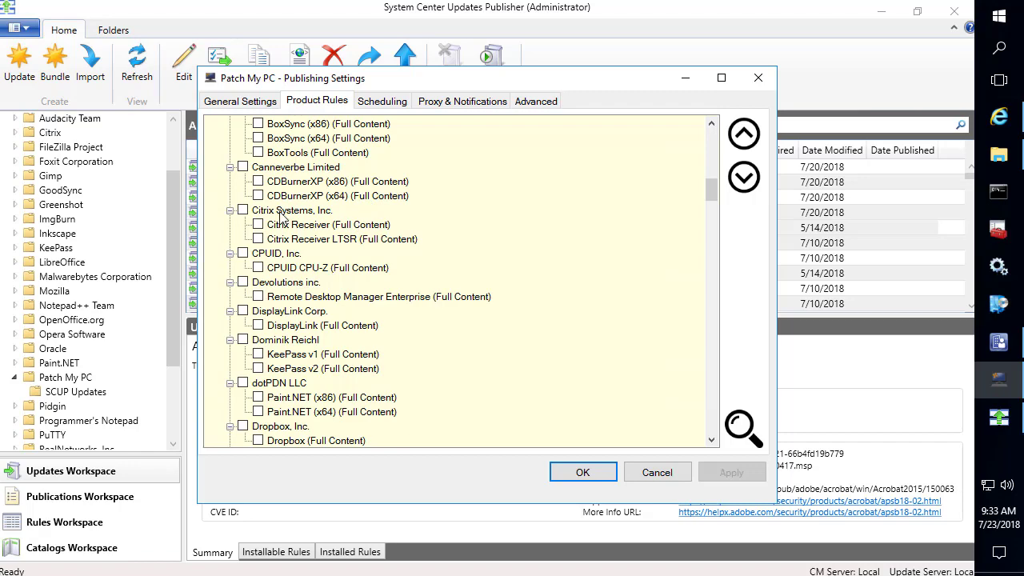
scroll("down", 3)
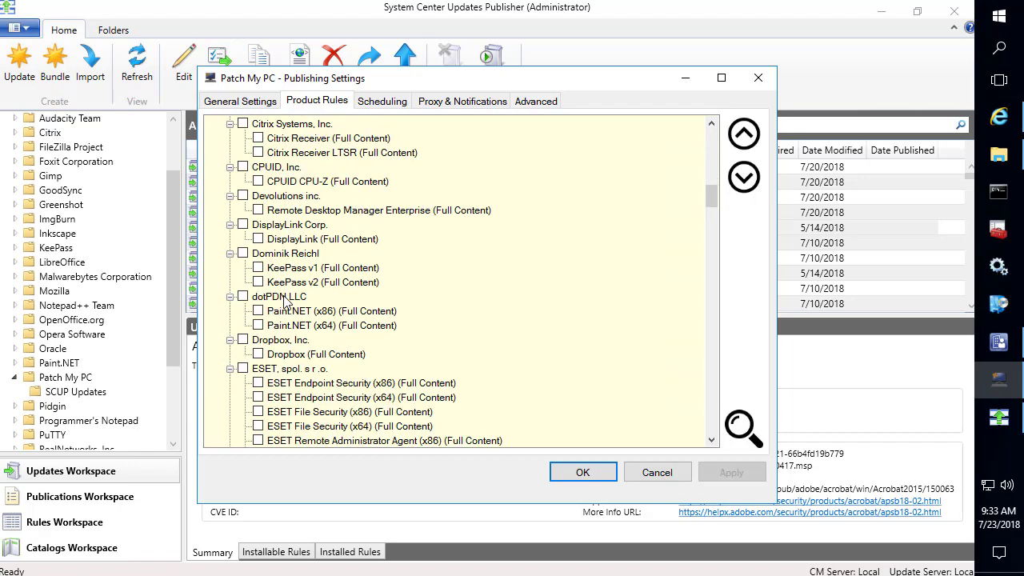
scroll("down", 3)
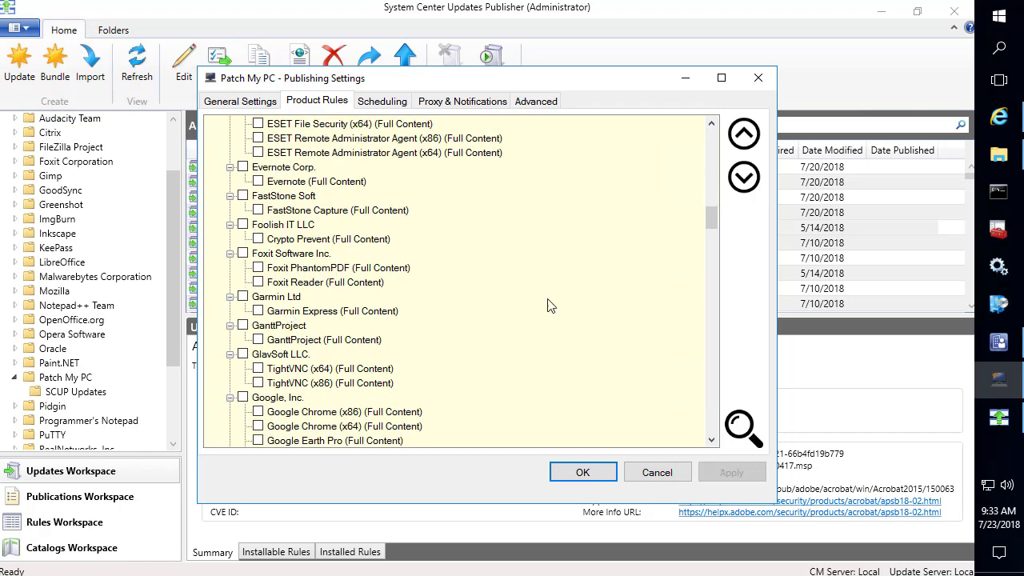
left_click(583, 471)
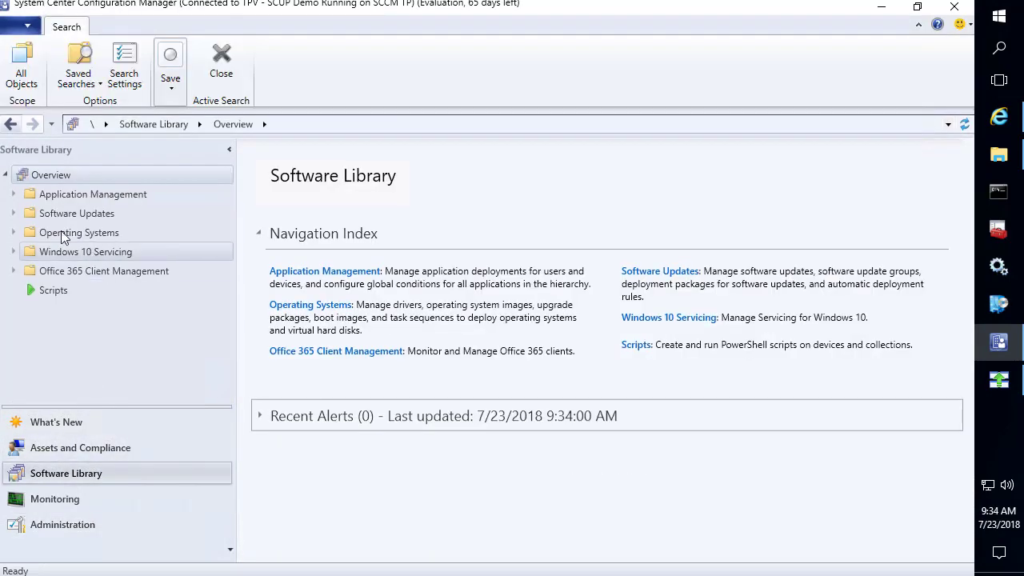
Expand Software Updates and show the empty Third-Party Software Update Catalogs list.
left_click(77, 213)
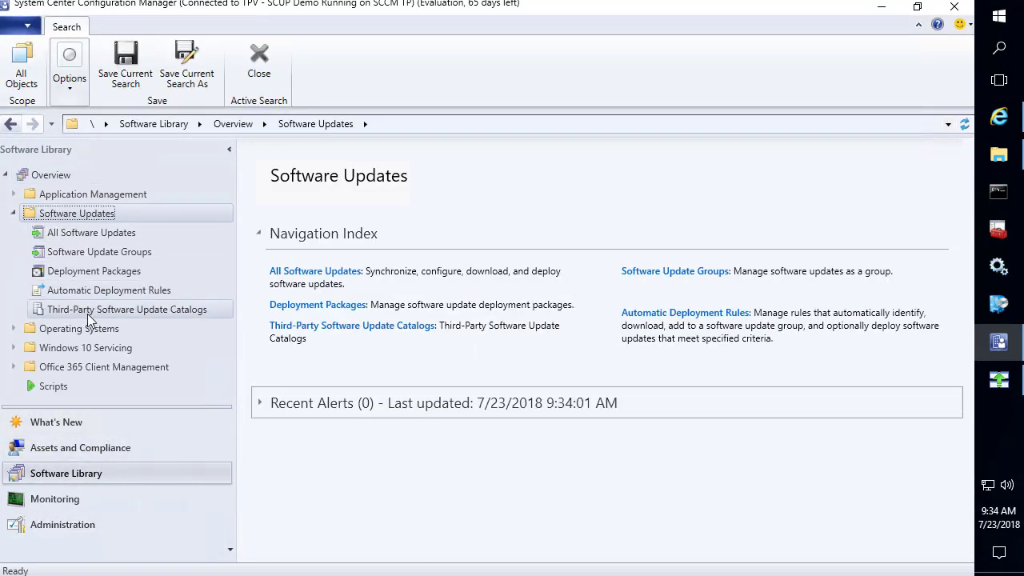
left_click(127, 309)
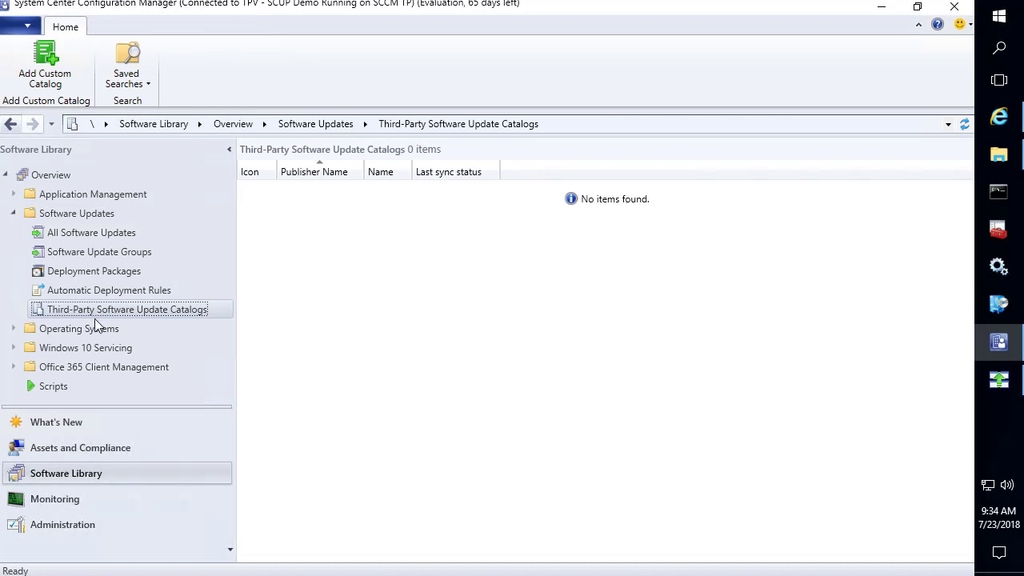
mouse_move(104, 328)
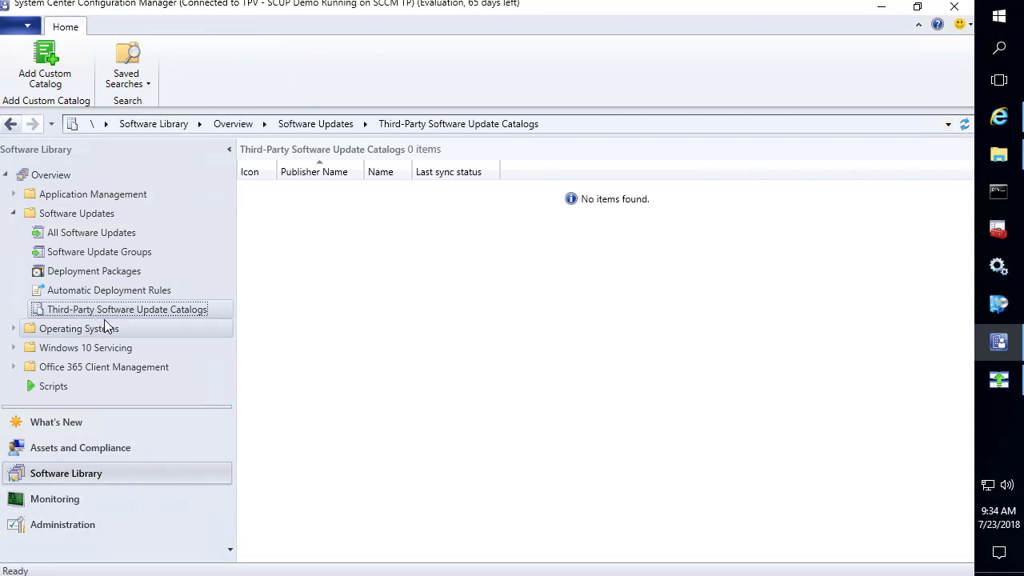
mouse_move(999, 342)
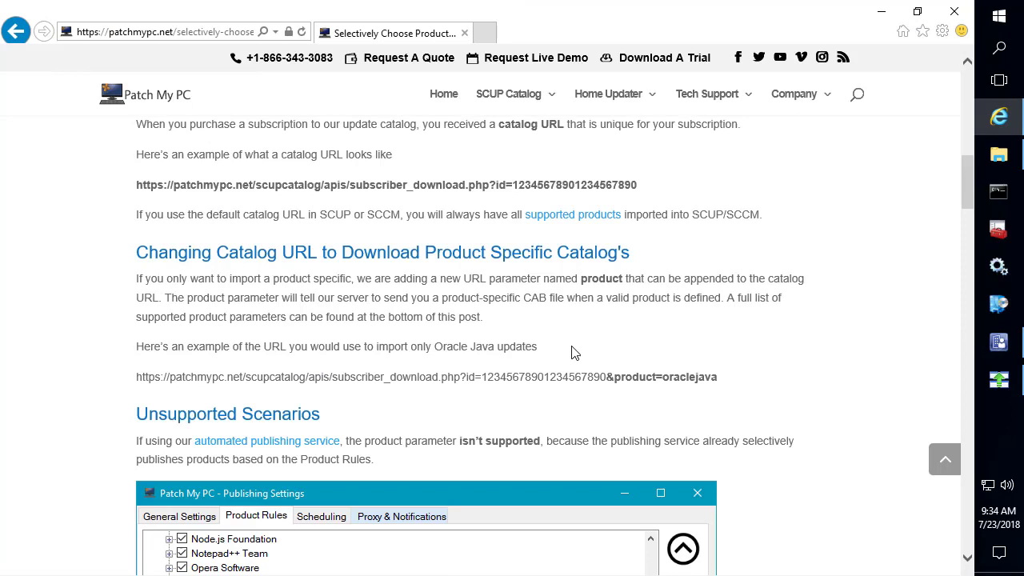
Select the &product=oraclejava parameter, review supported product values, and exit Updates Publisher.
double_click(664, 377)
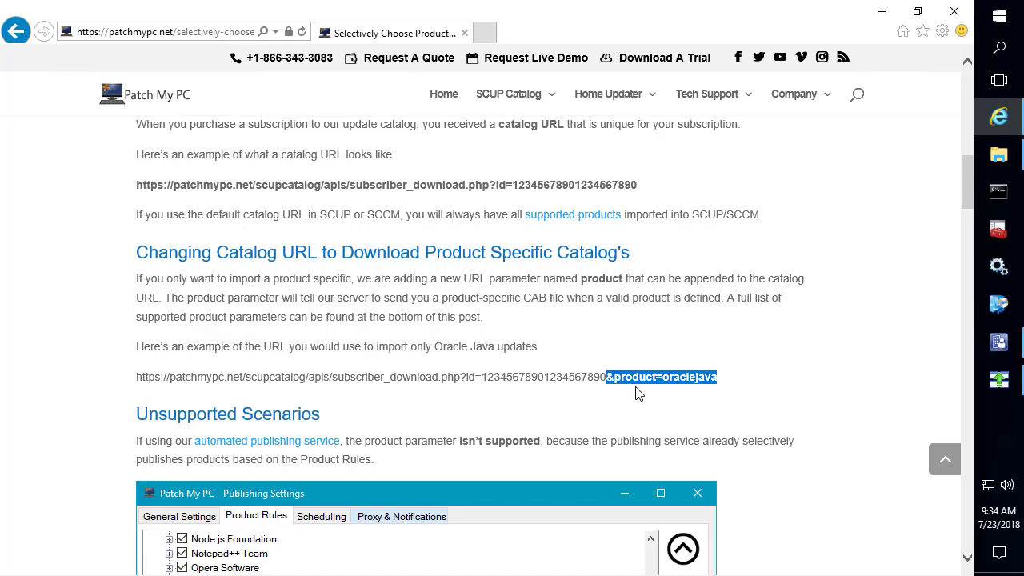
mouse_move(638, 390)
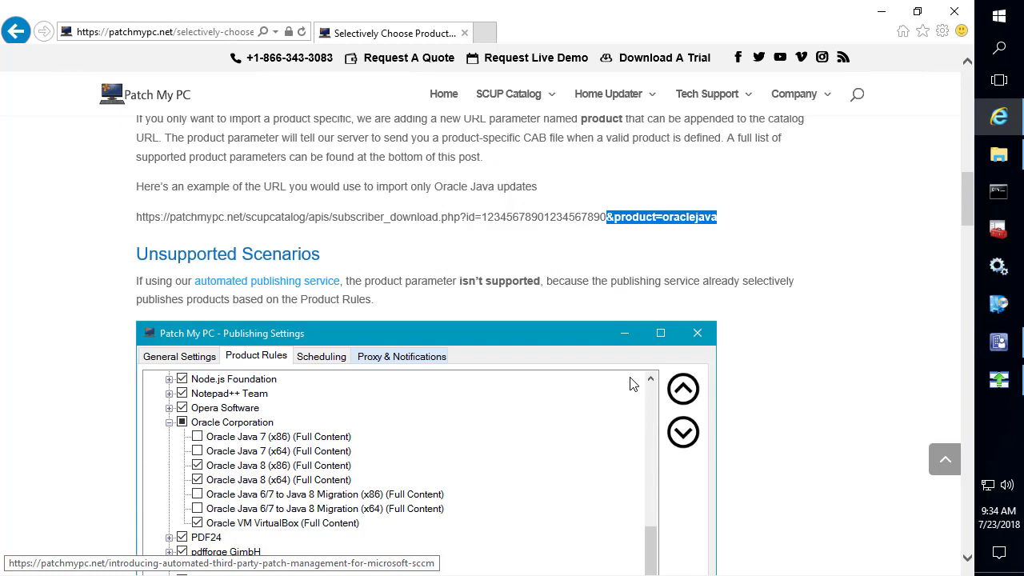
mouse_move(629, 389)
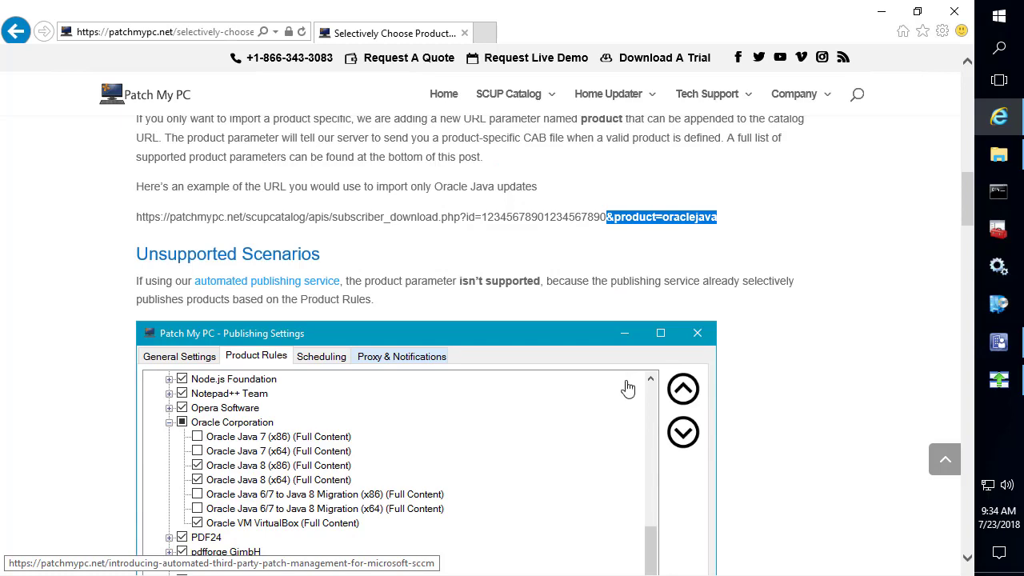
scroll("down", 3)
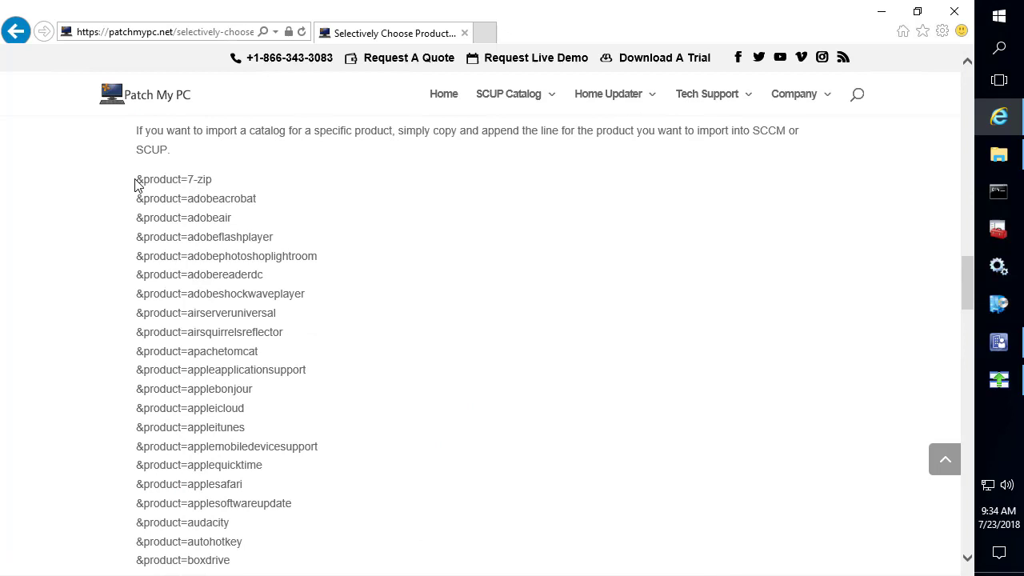
mouse_move(206, 217)
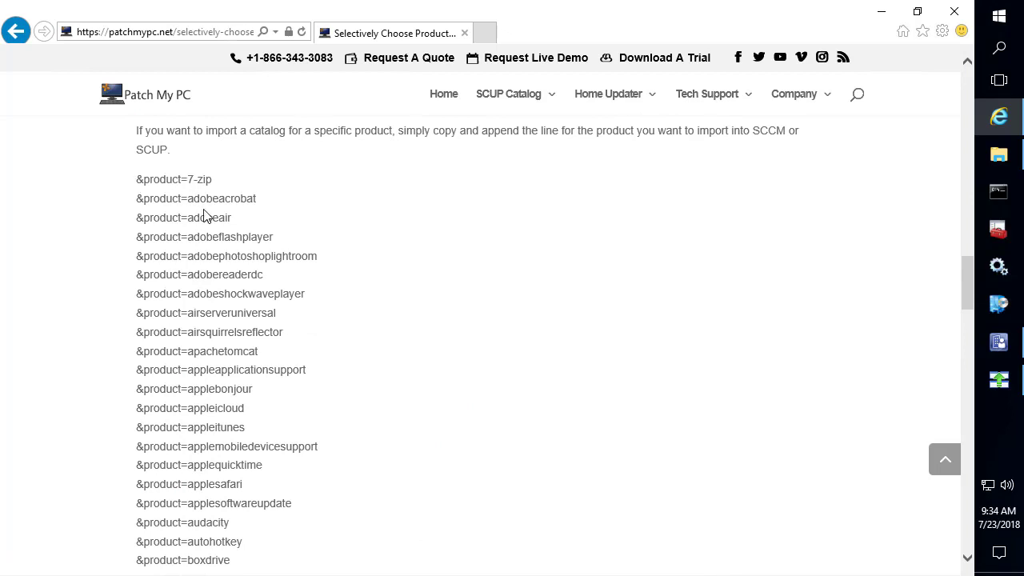
scroll("down", 3)
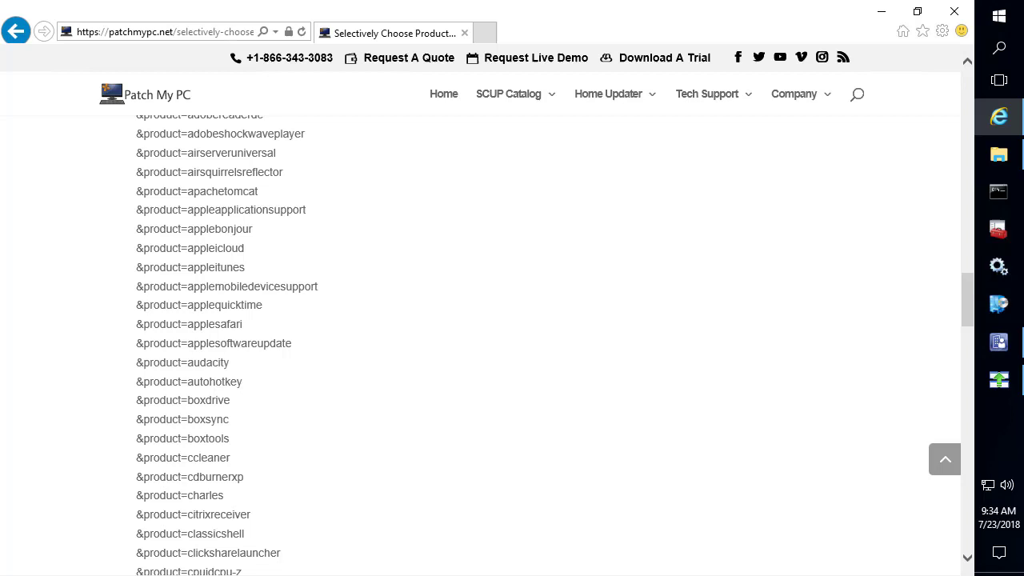
mouse_move(1016, 405)
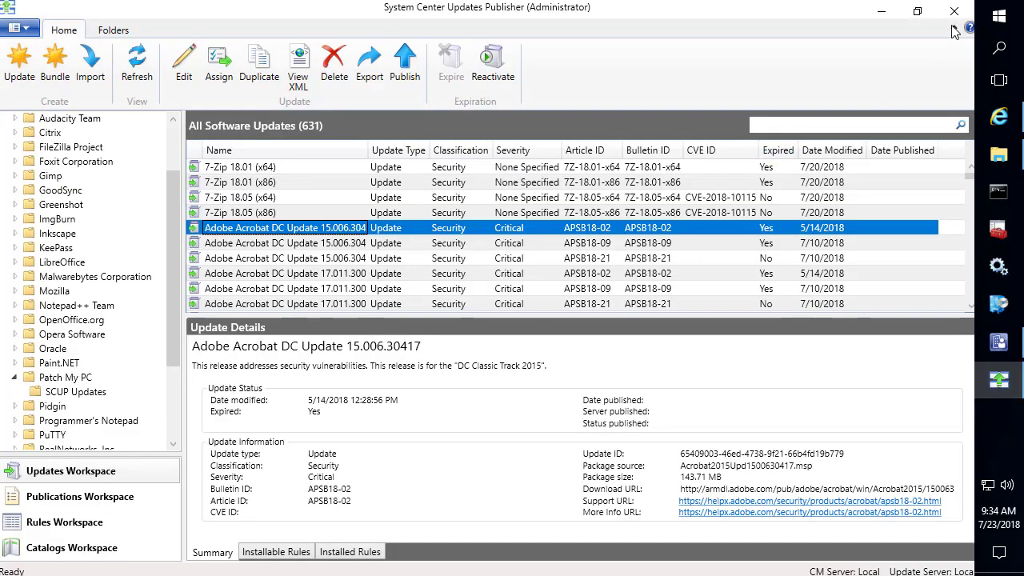
left_click(953, 12)
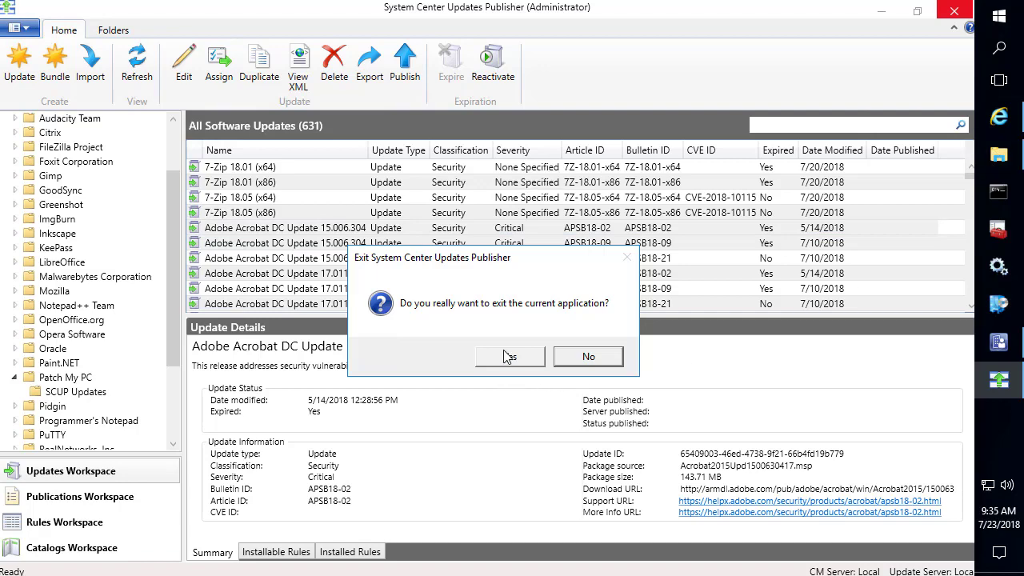
left_click(509, 356)
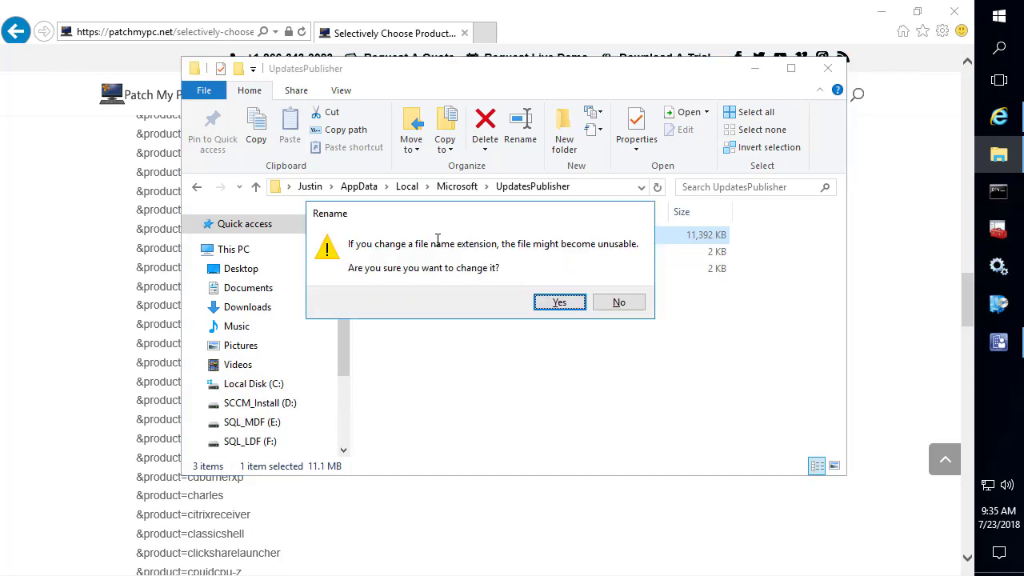
Confirm the database file's extension change and relaunch Updates Publisher with admin rights.
left_click(558, 301)
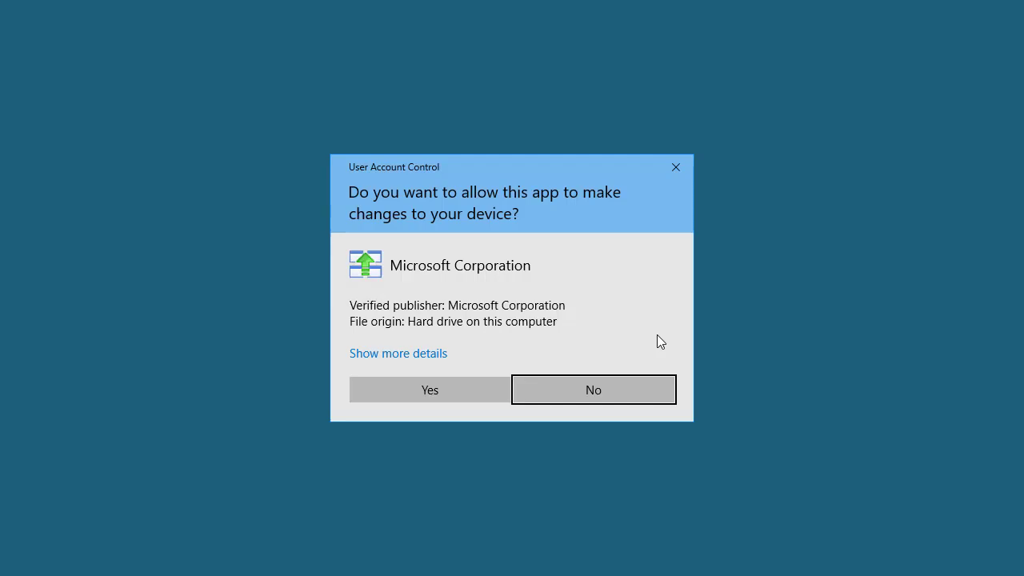
left_click(429, 389)
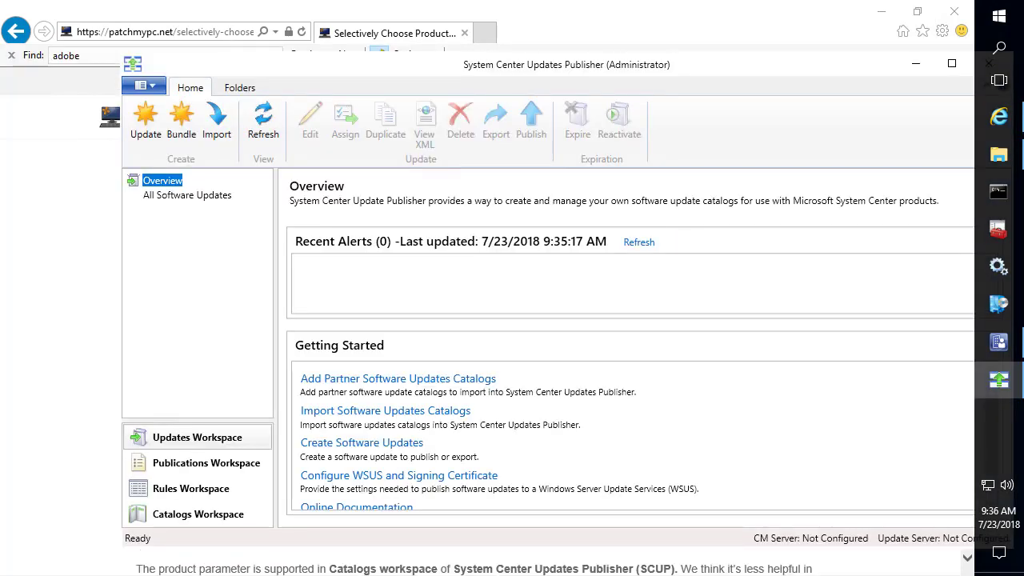
Add a Java-only catalog using the oraclejava product URL under publisher 'Patch My PC'.
left_click(198, 514)
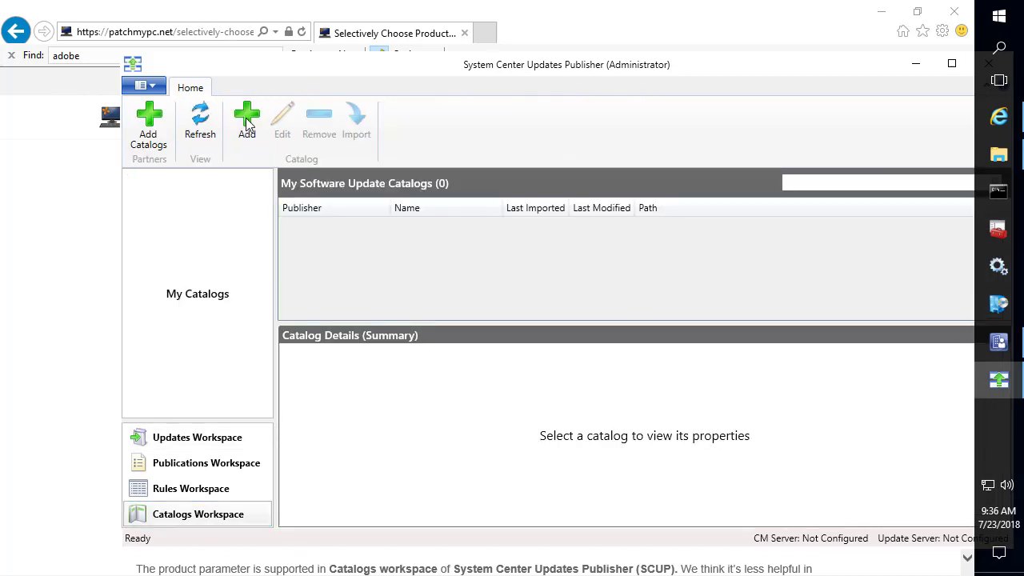
left_click(247, 120)
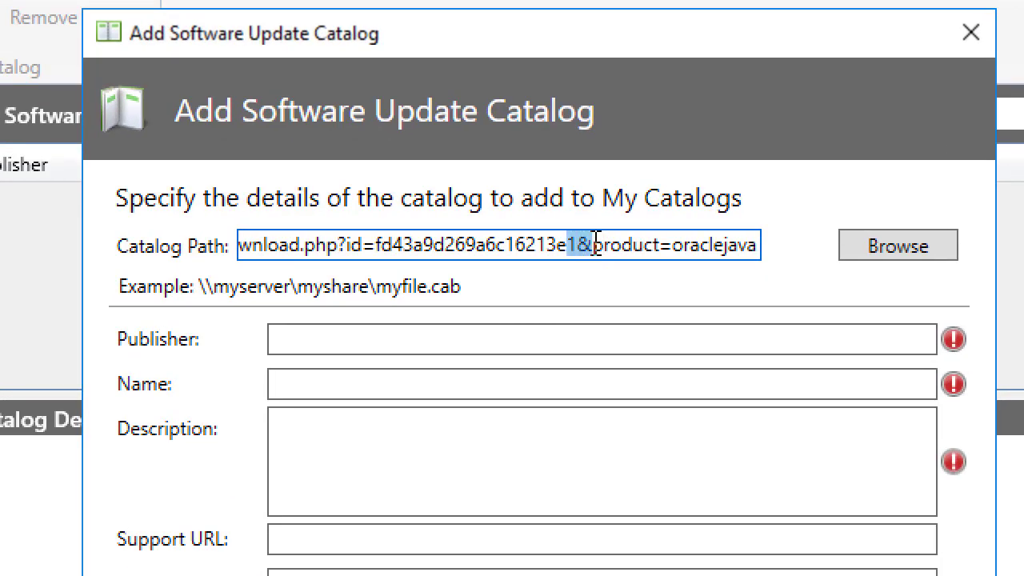
left_click_drag(597, 245, 744, 245)
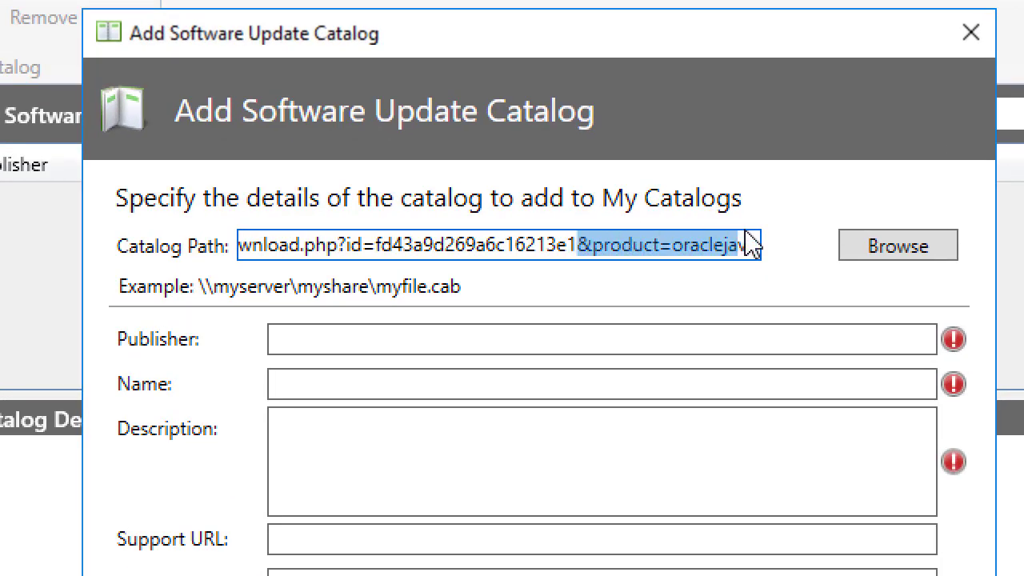
mouse_move(808, 247)
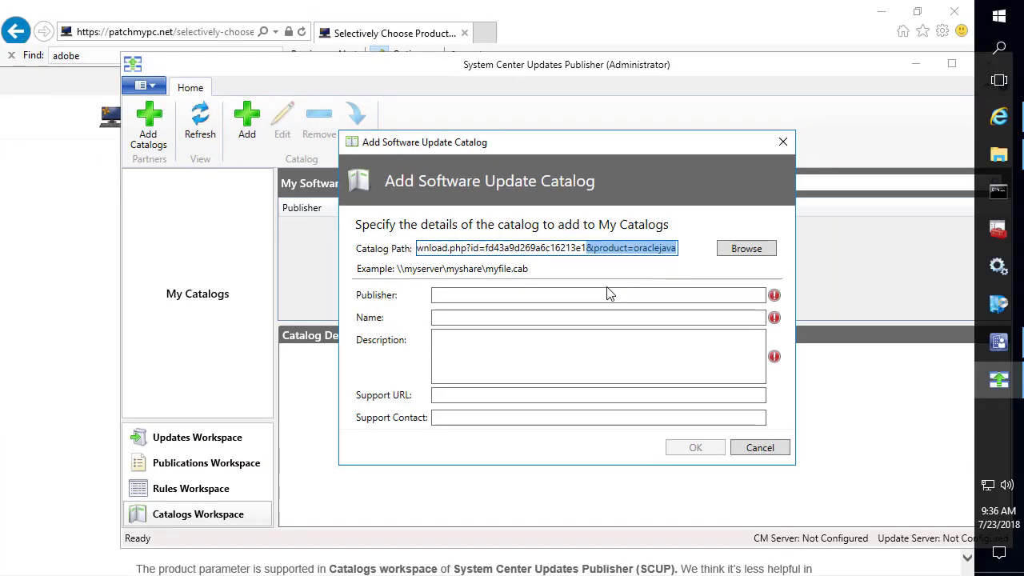
type("P")
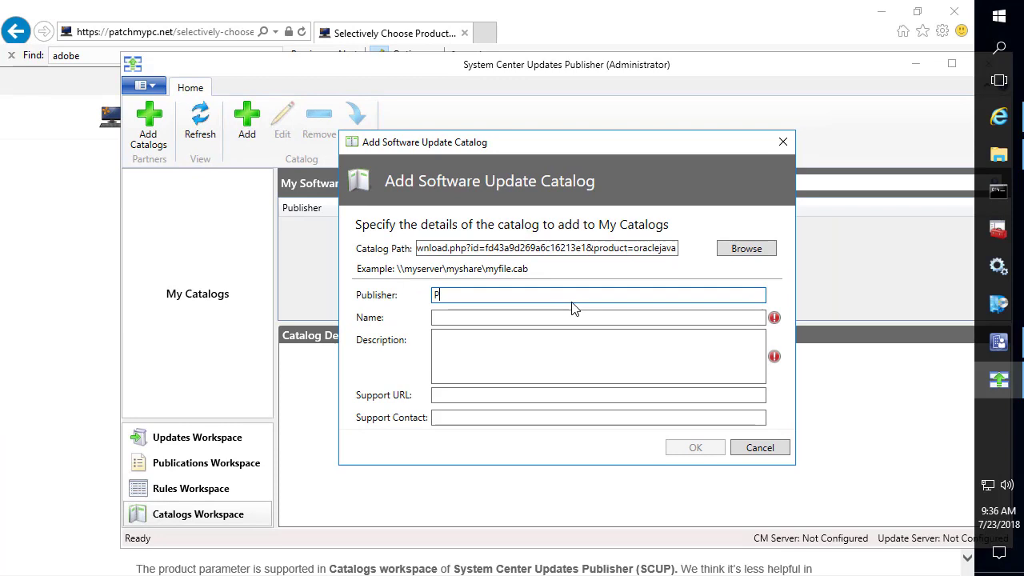
type("atch My PC")
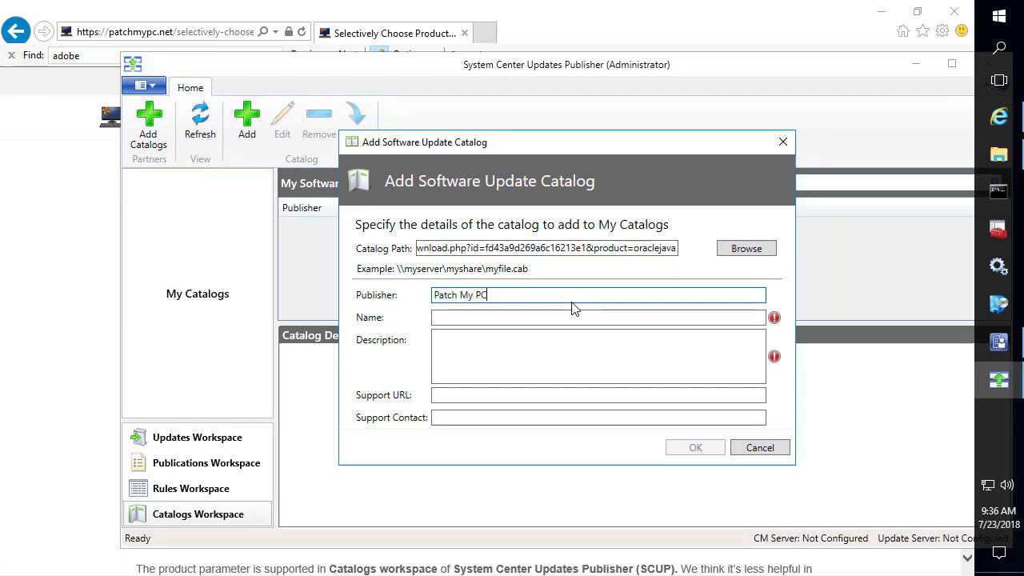
type("Patch My PC Java Catalog Only")
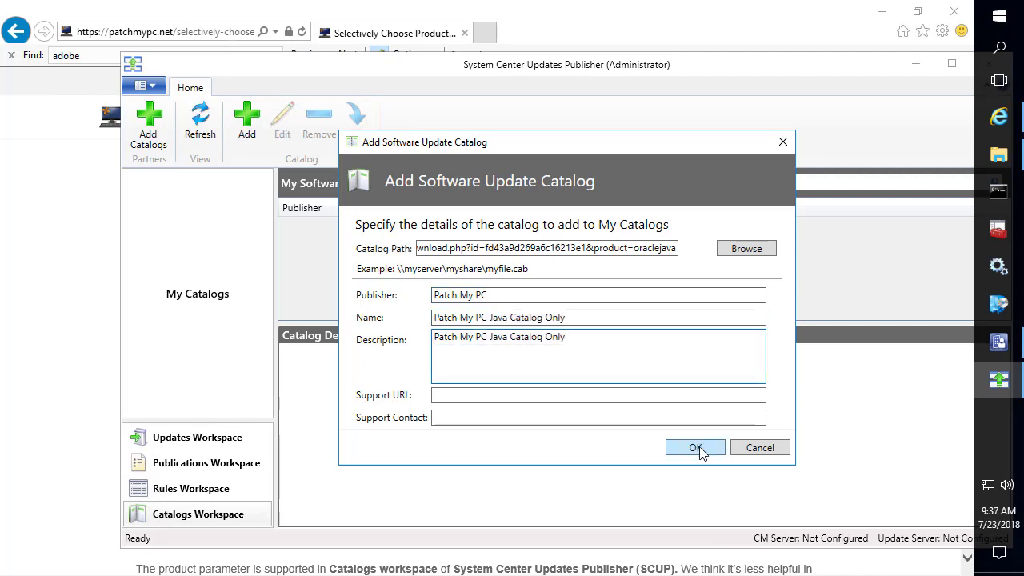
left_click(695, 448)
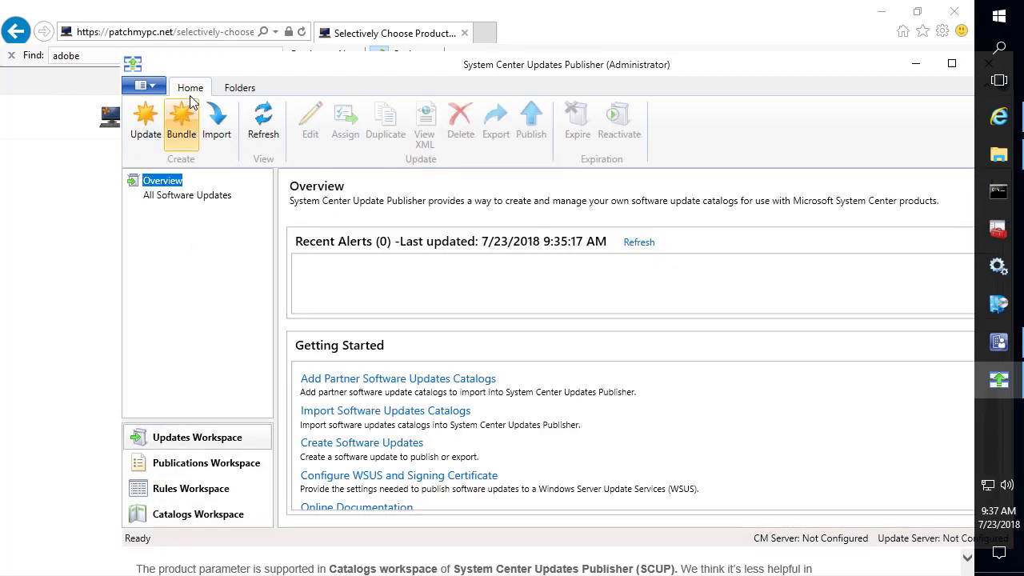
Import the Java-only catalog, always approving the Patch My PC certificate.
left_click(217, 120)
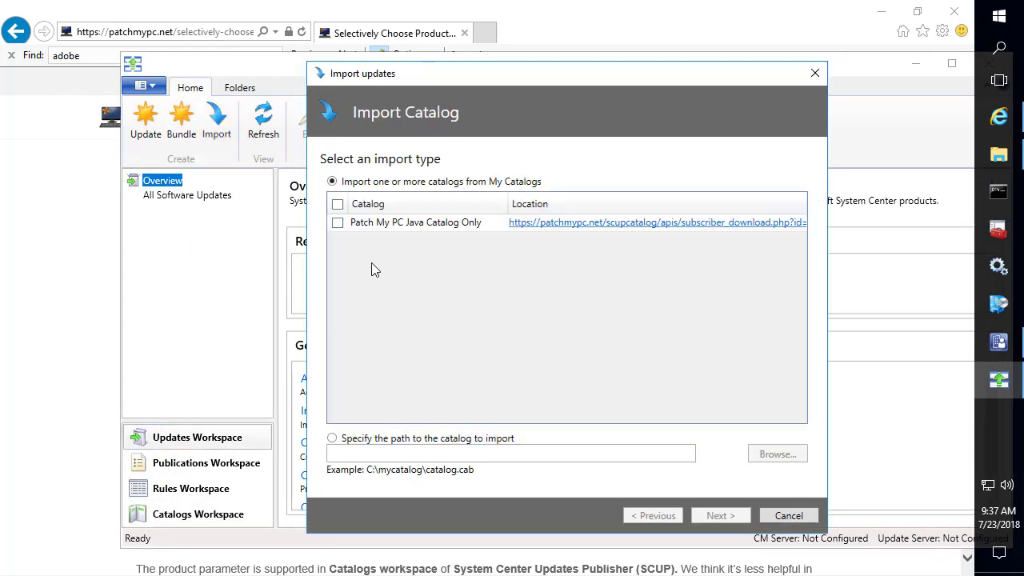
left_click(718, 515)
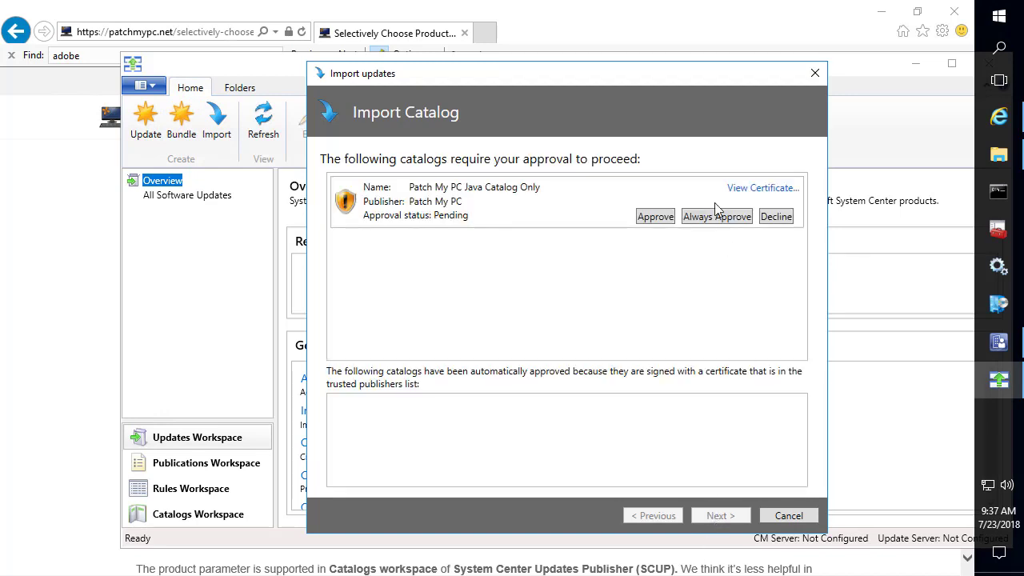
left_click(717, 216)
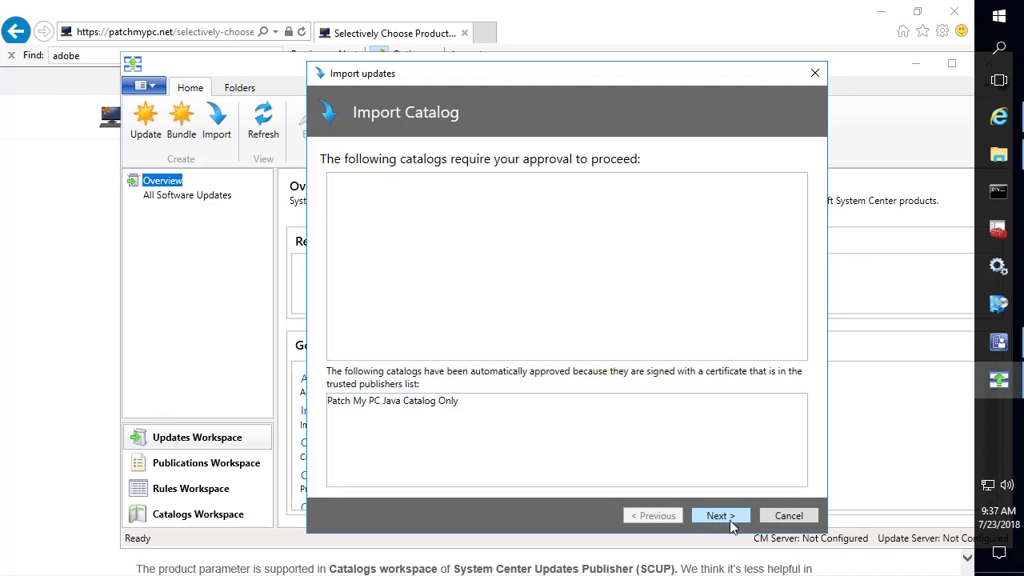
left_click(720, 515)
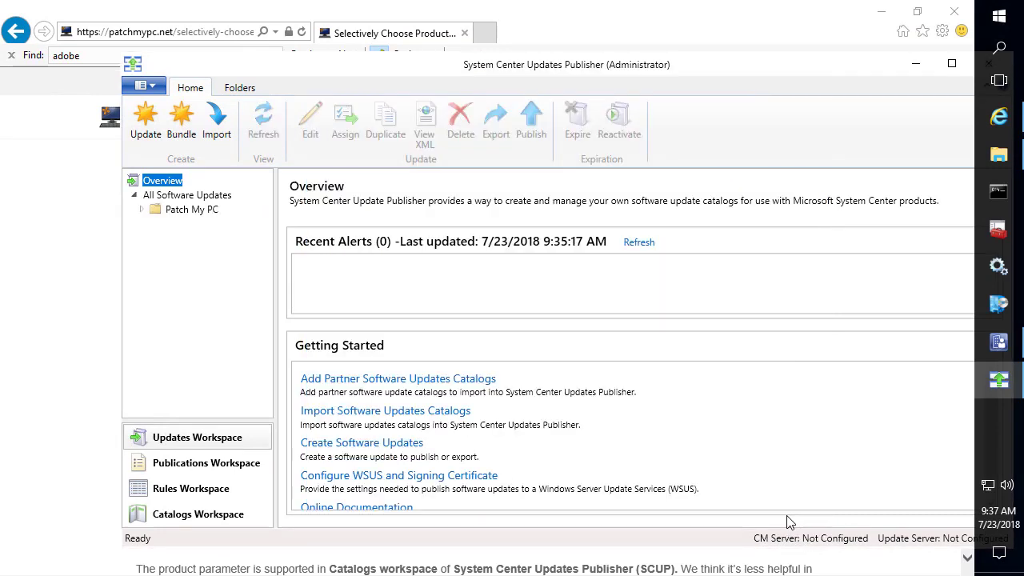
Open the Patch My PC folder and view Oracle Java 8 Update 181 (x86) details.
left_click(192, 209)
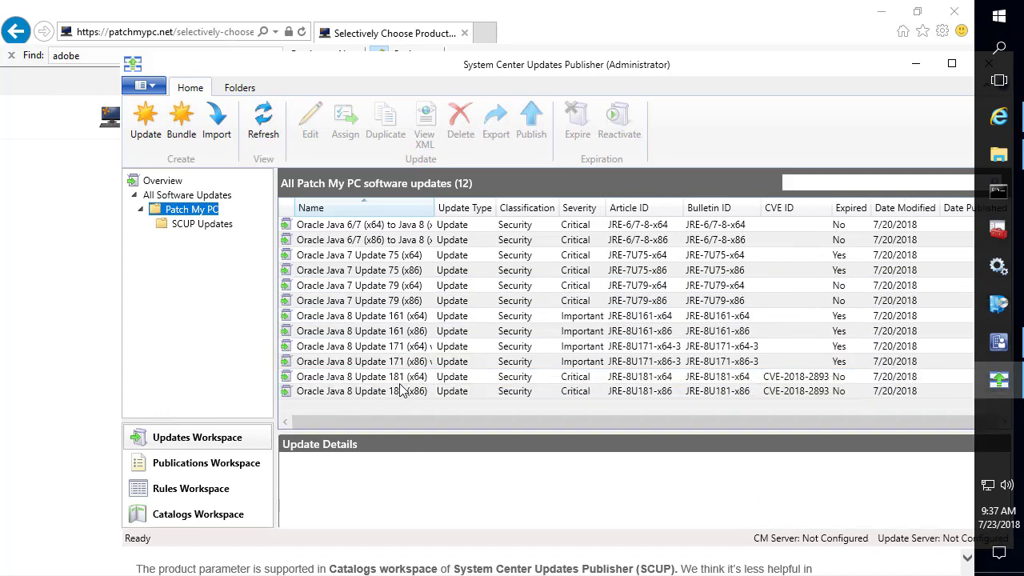
left_click(362, 391)
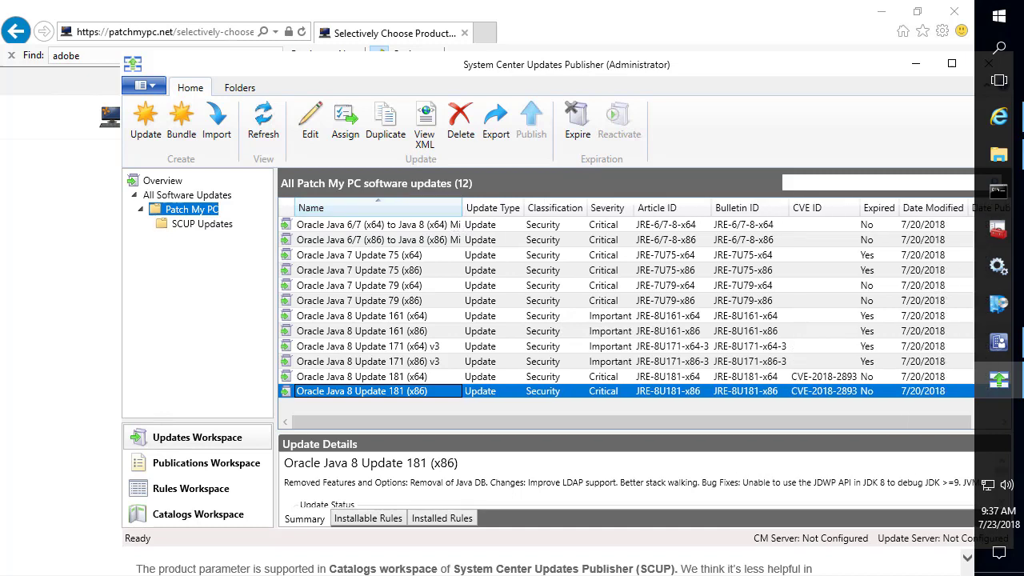
mouse_move(200, 524)
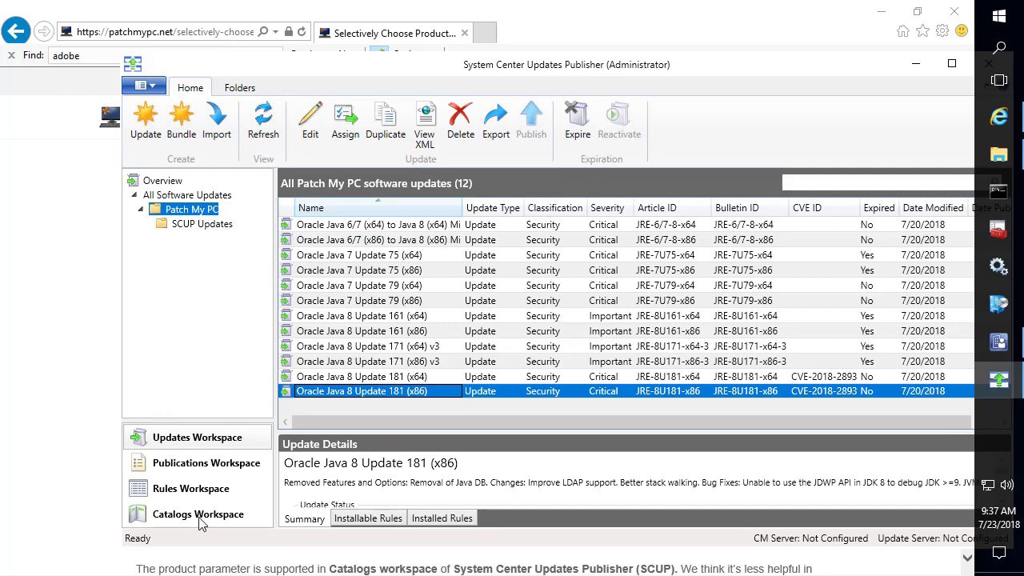
Add the 'Adobe Reader DC Only' catalog under publisher Patch My PC and begin importing.
left_click(198, 514)
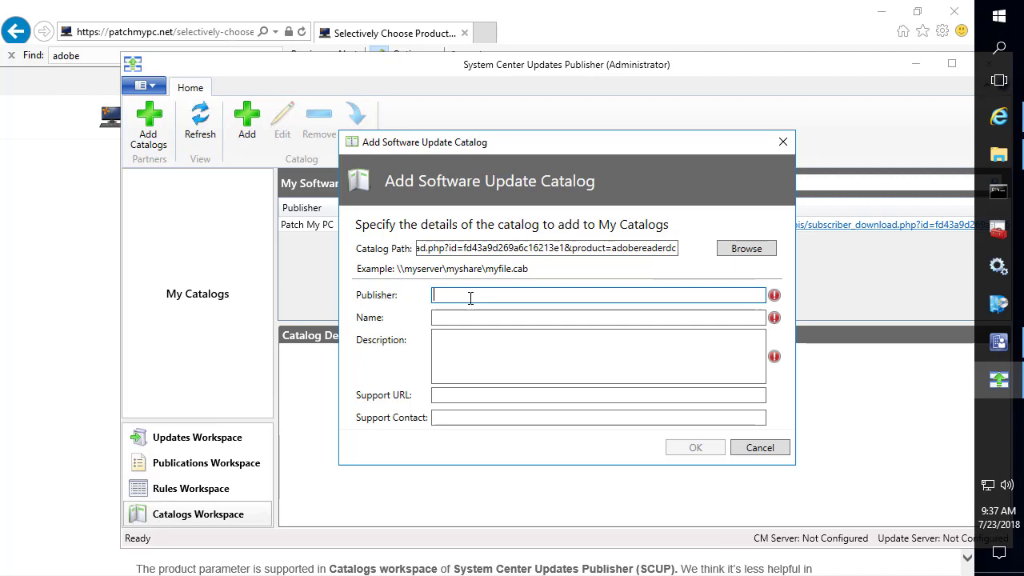
type("P")
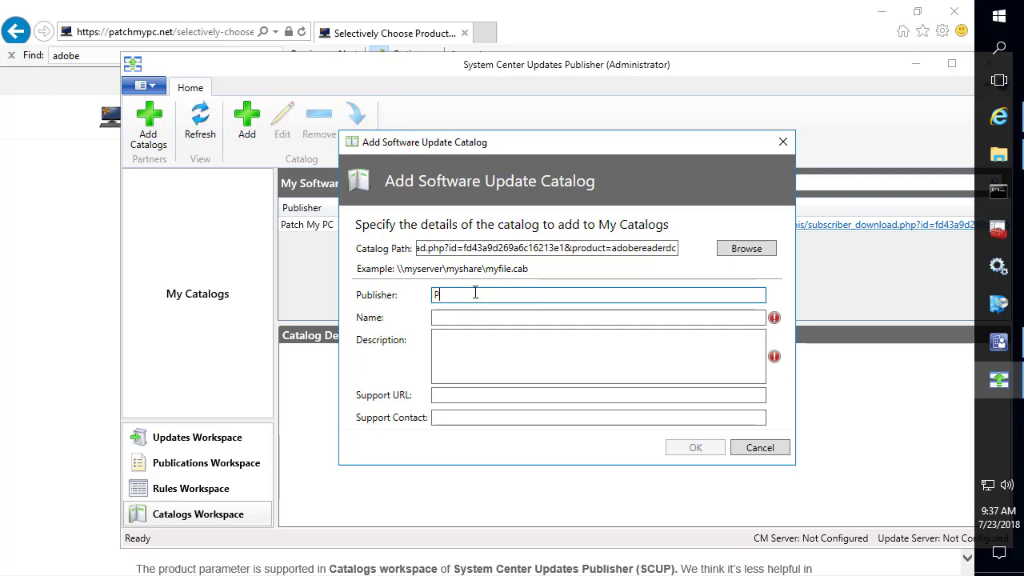
type("Patch My PC")
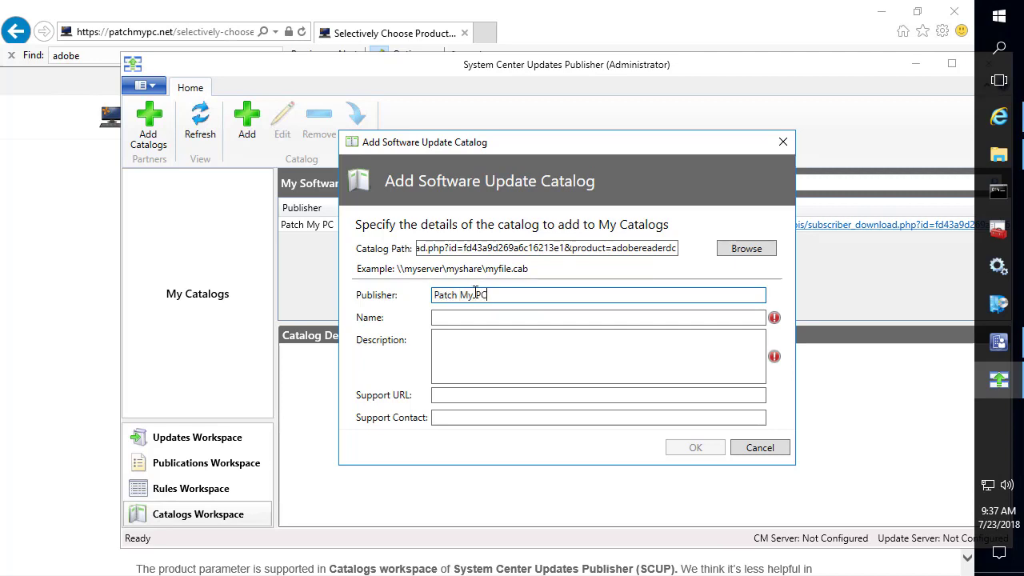
type("Patch My PC Adobe Reader")
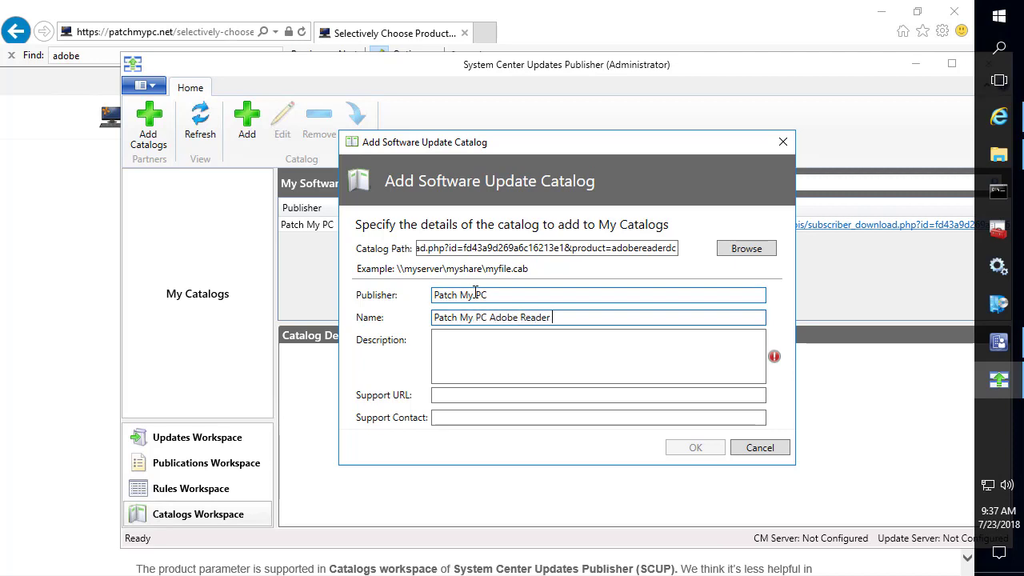
type("DC Only")
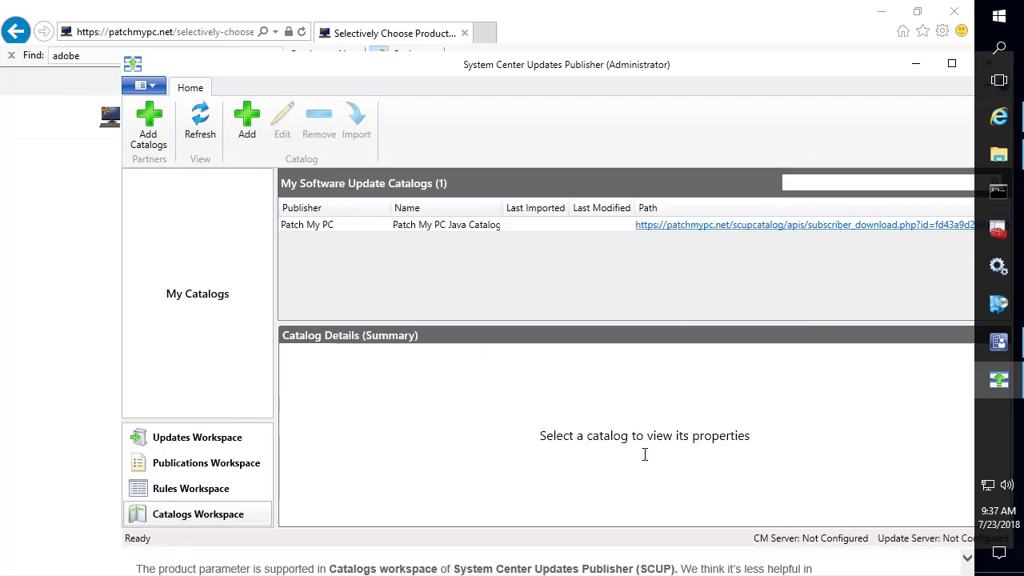
left_click(356, 120)
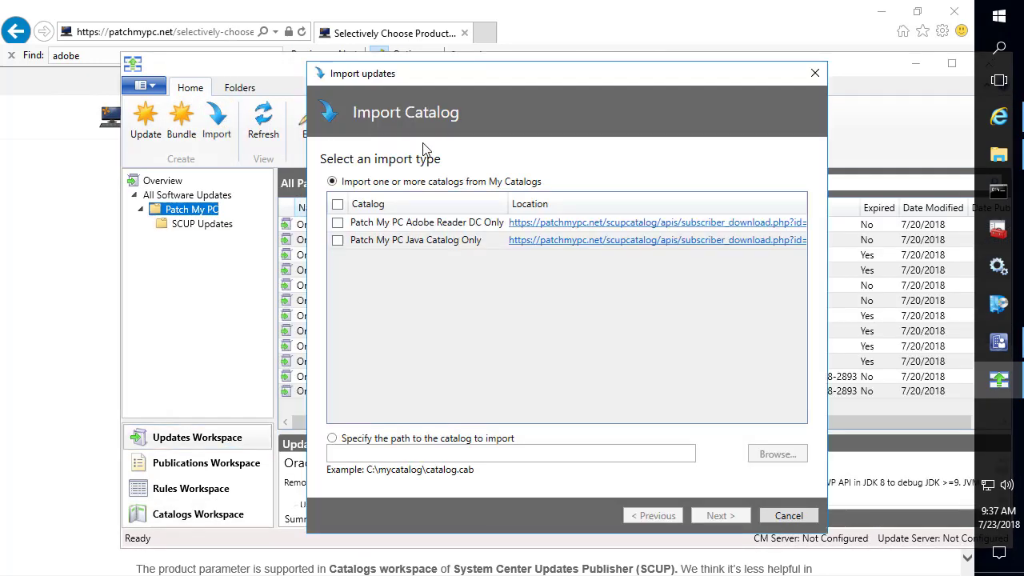
Import the Adobe Reader DC Only catalog, always approving Adobe's signing certificates.
left_click(337, 223)
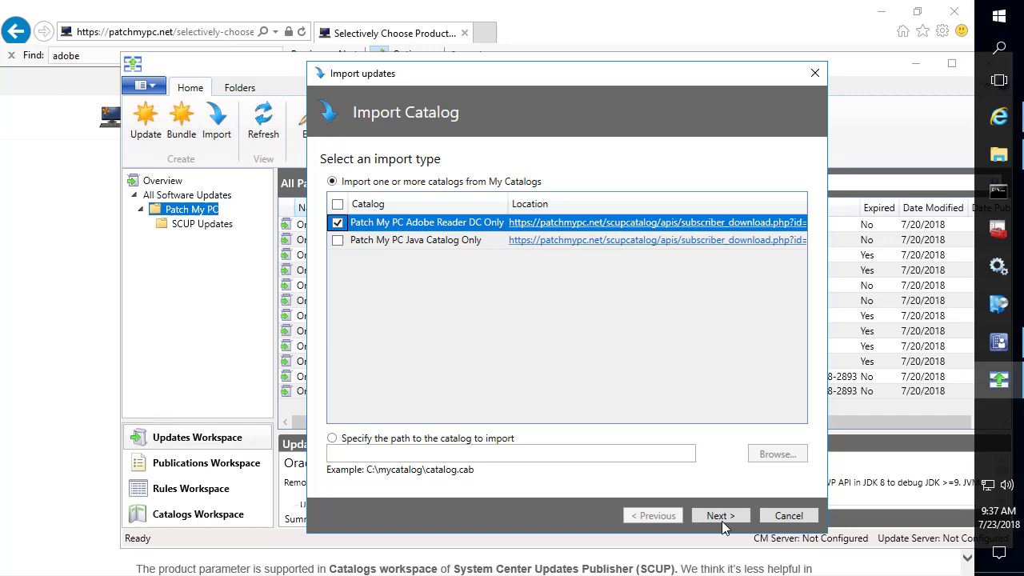
left_click(720, 515)
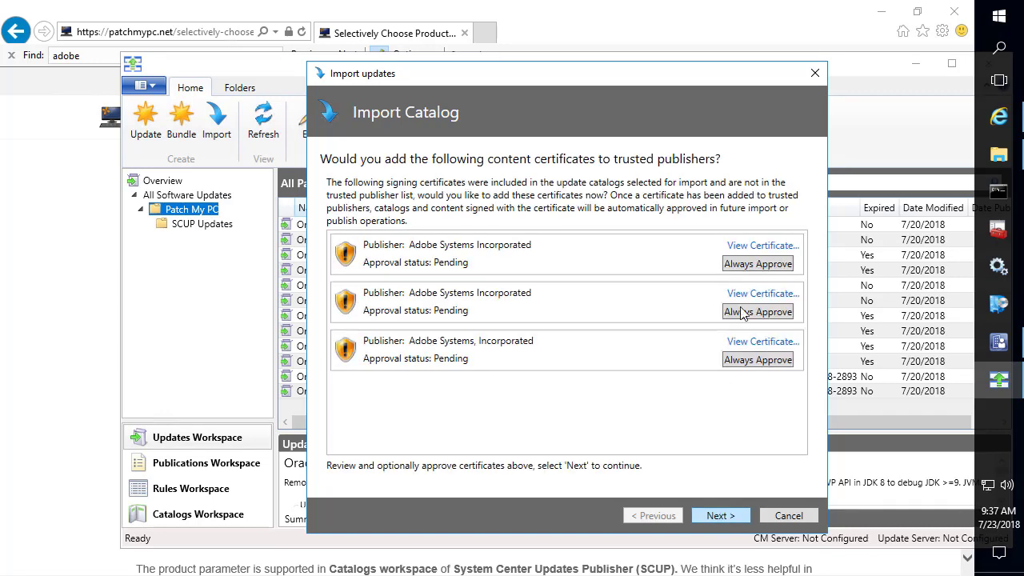
left_click(757, 311)
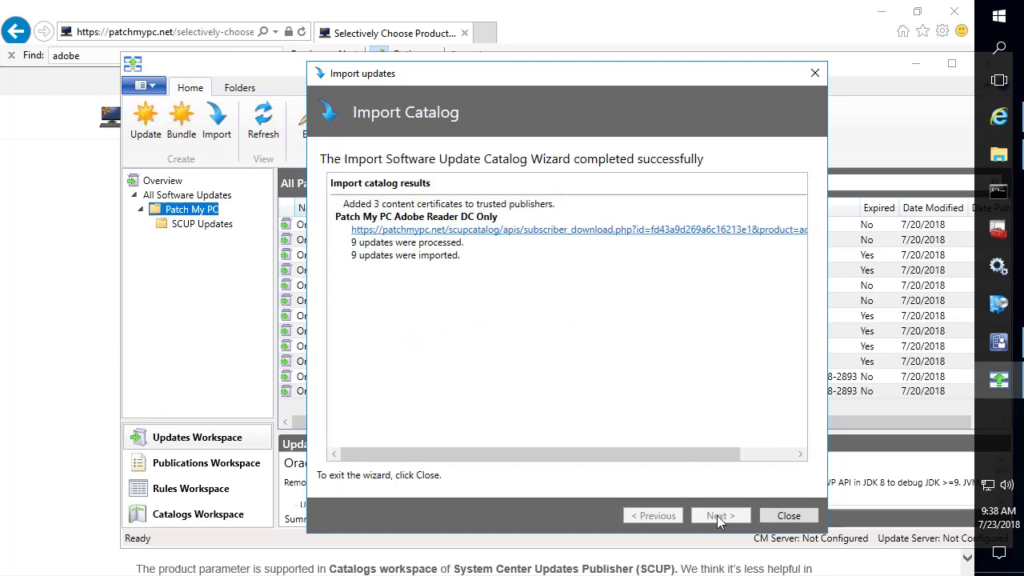
left_click(788, 516)
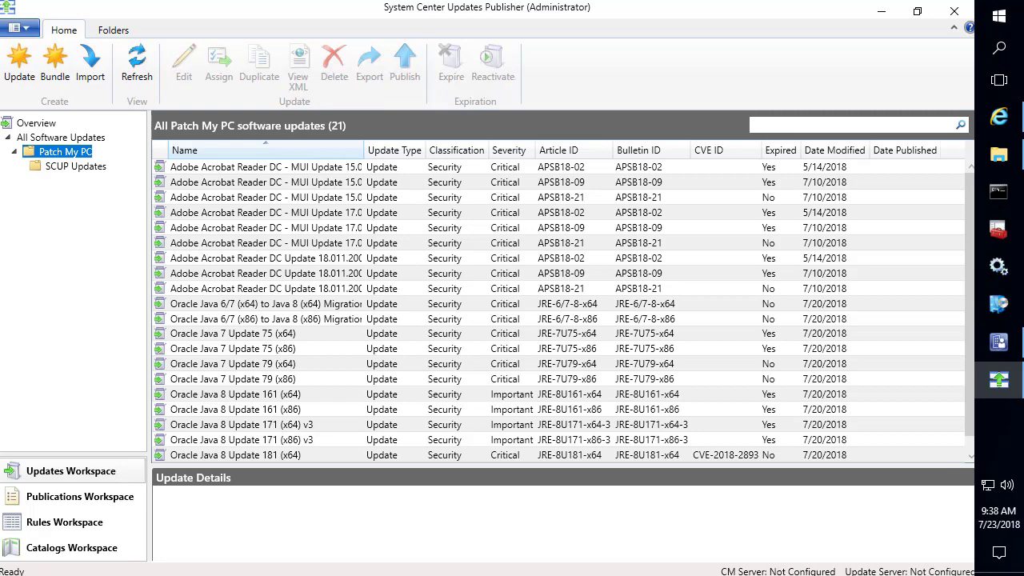
left_click(856, 124)
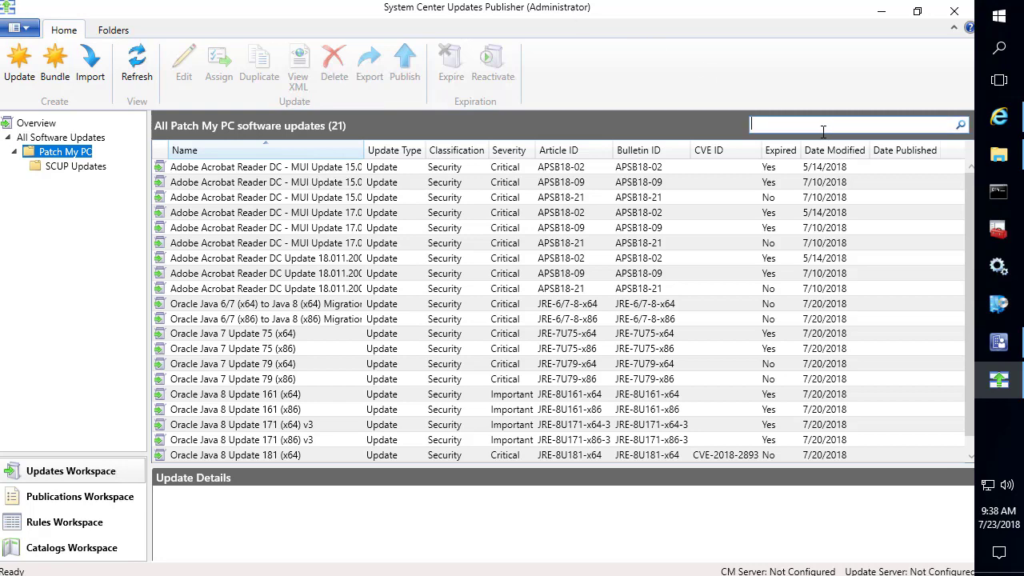
type("java")
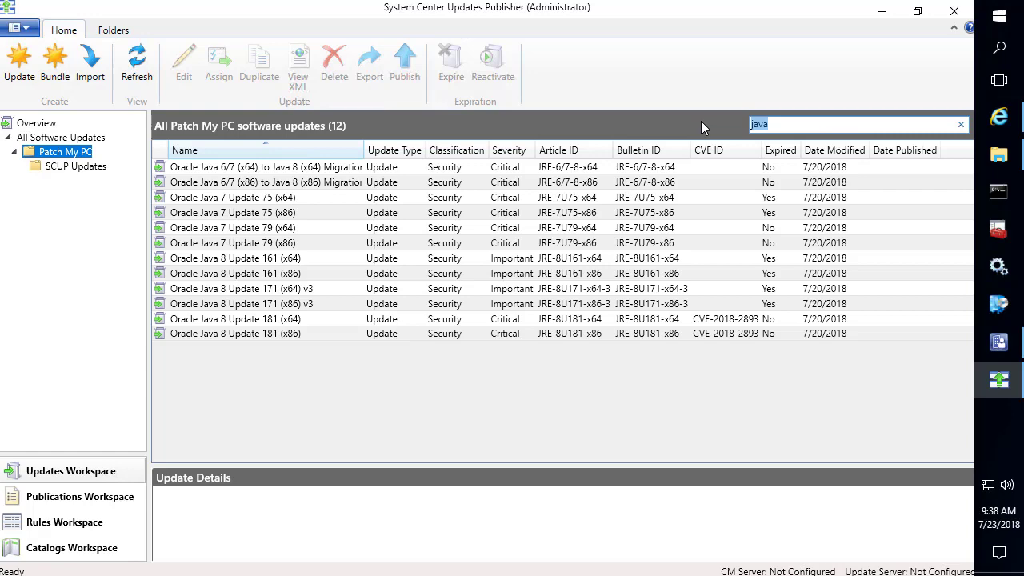
left_click(960, 124)
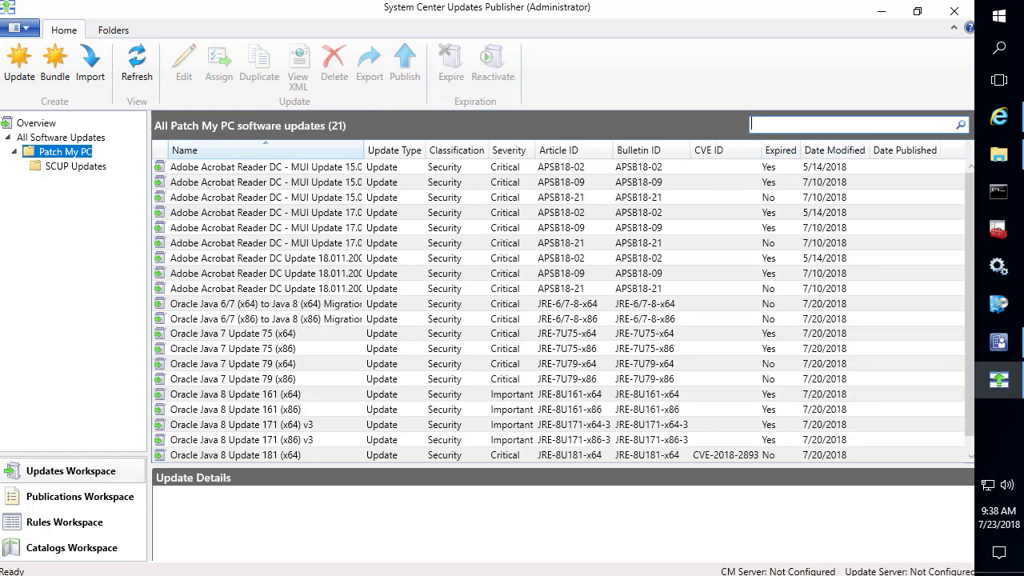
mouse_move(511, 500)
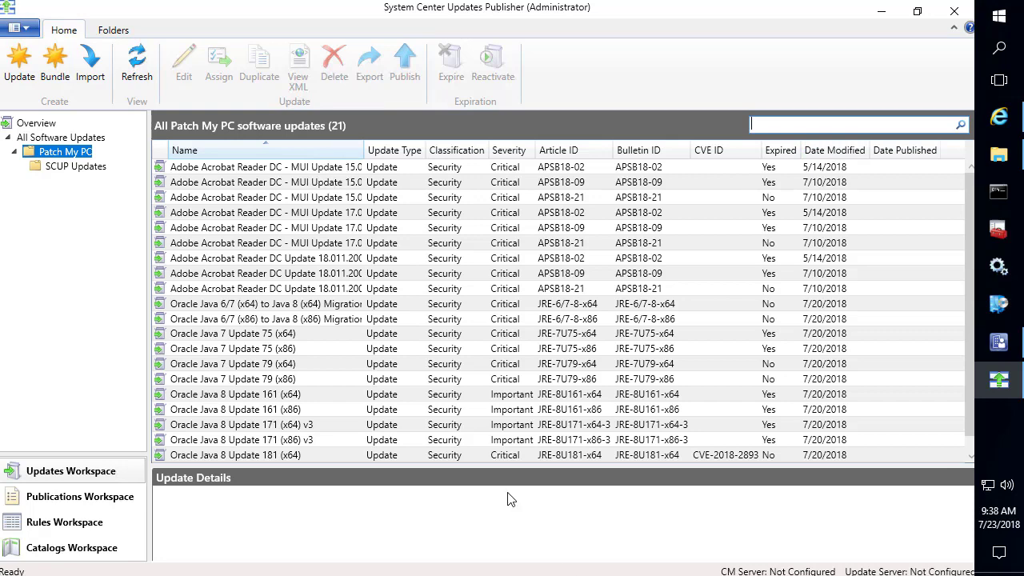